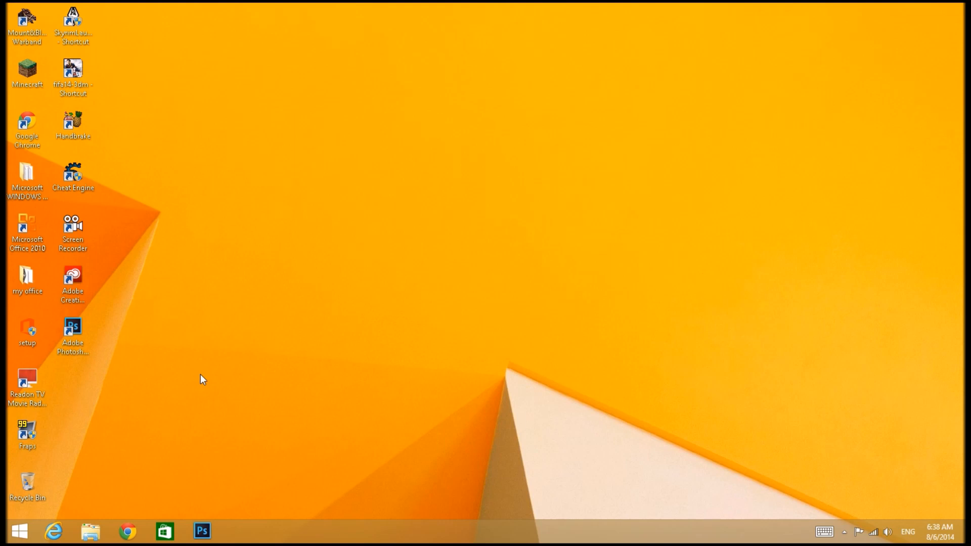
{"action": "mouse_move", "coordinate": [9, 531]}
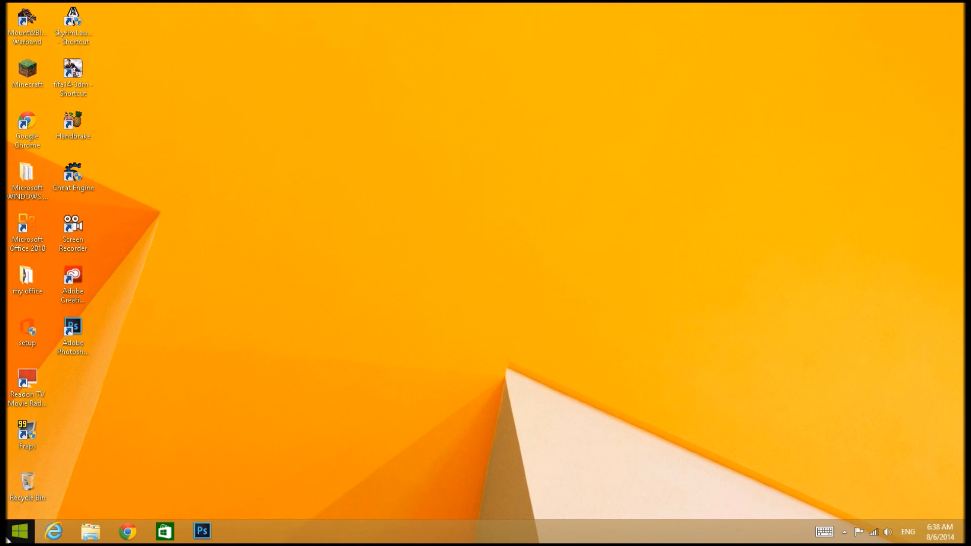
{"action": "mouse_move", "coordinate": [8, 43]}
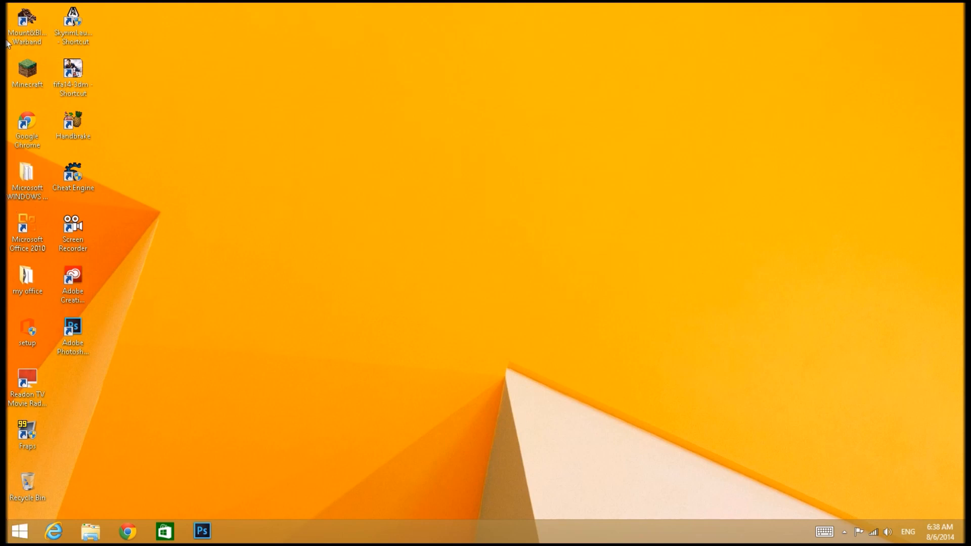
{"action": "mouse_move", "coordinate": [245, 74]}
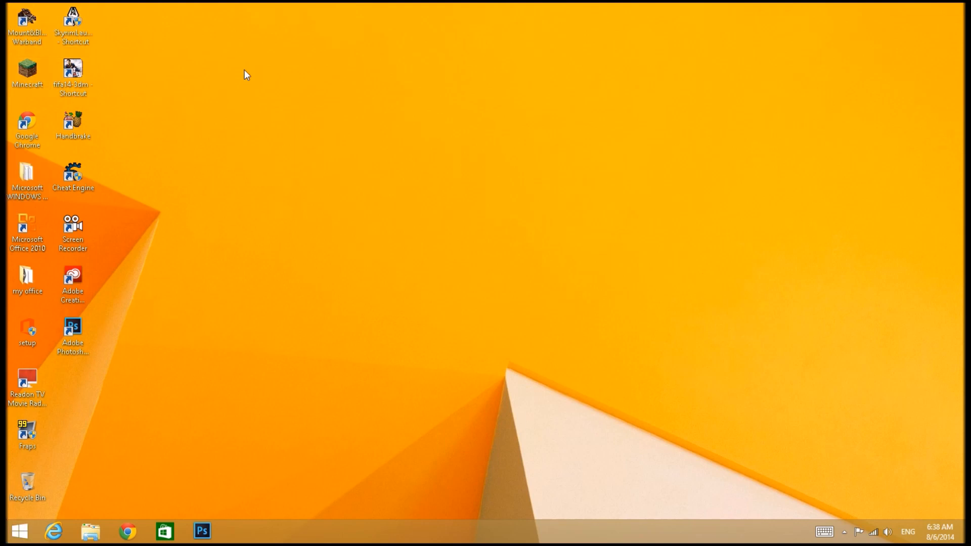
{"action": "mouse_move", "coordinate": [389, 273]}
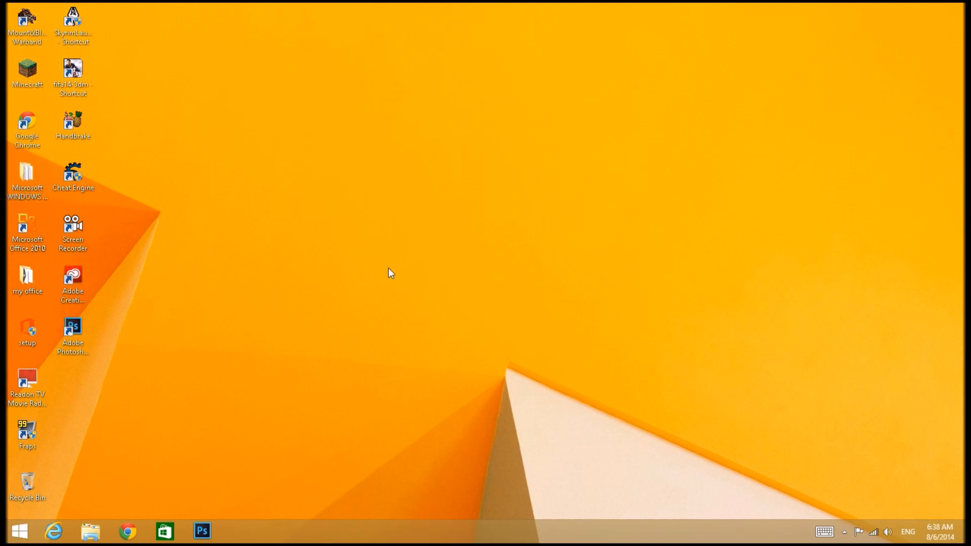
{"action": "mouse_move", "coordinate": [107, 274]}
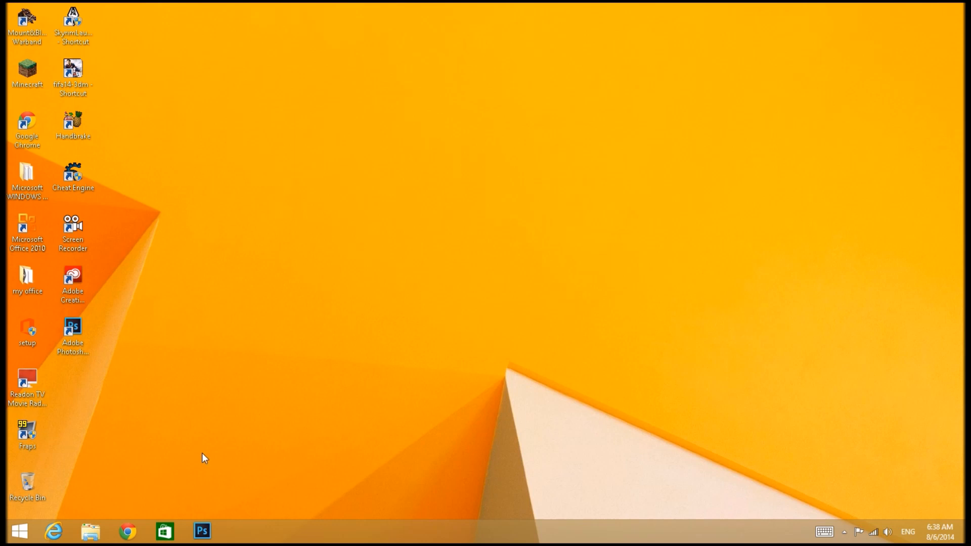
{"action": "mouse_move", "coordinate": [130, 210]}
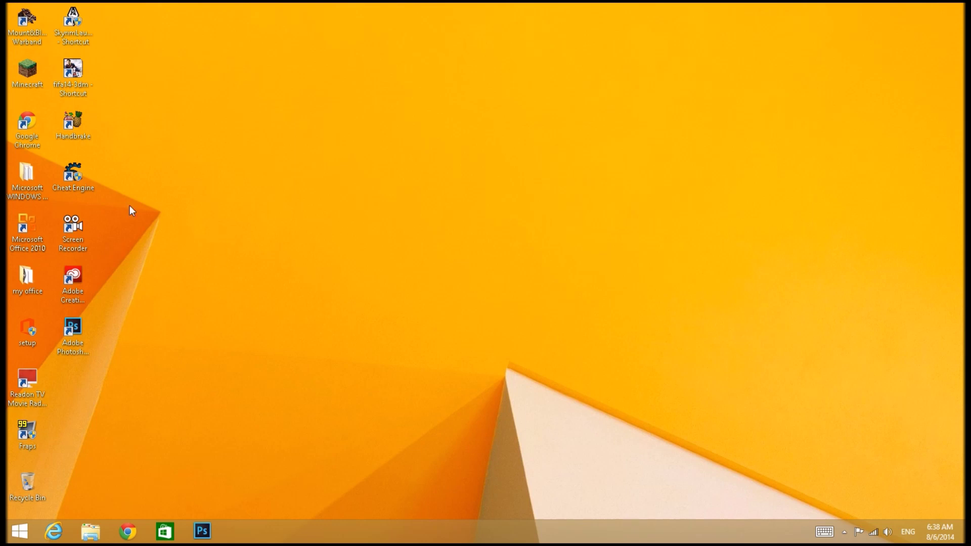
{"action": "mouse_move", "coordinate": [248, 376]}
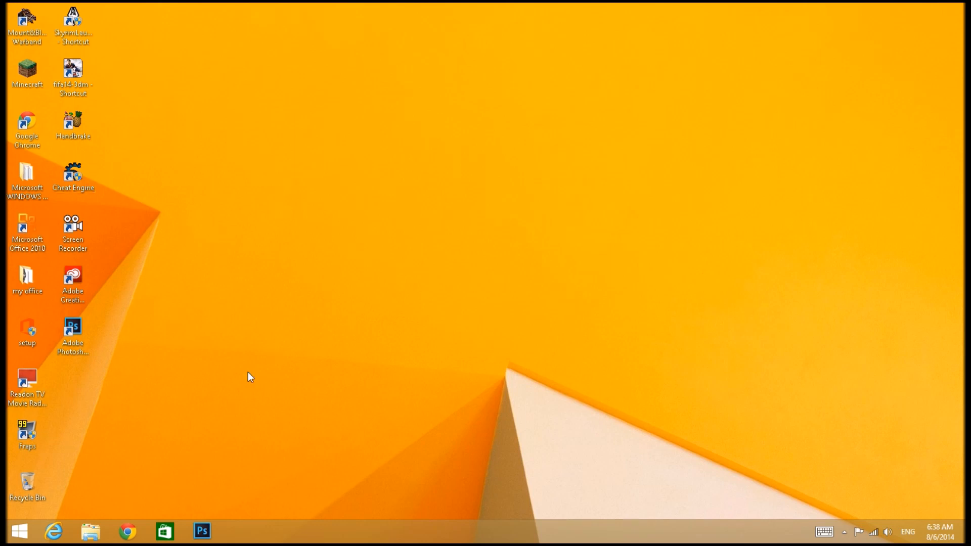
{"action": "mouse_move", "coordinate": [226, 285]}
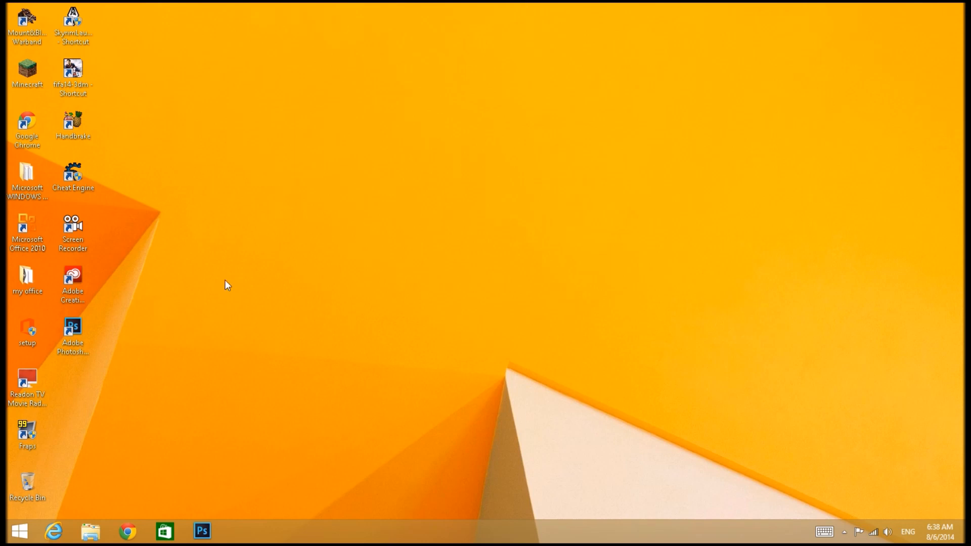
{"action": "mouse_move", "coordinate": [126, 478]}
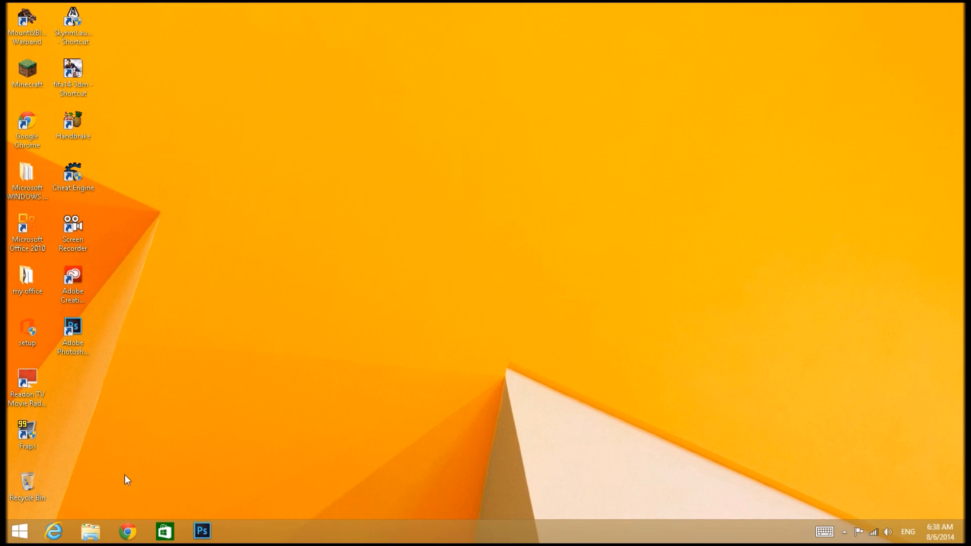
{"action": "mouse_move", "coordinate": [76, 509]}
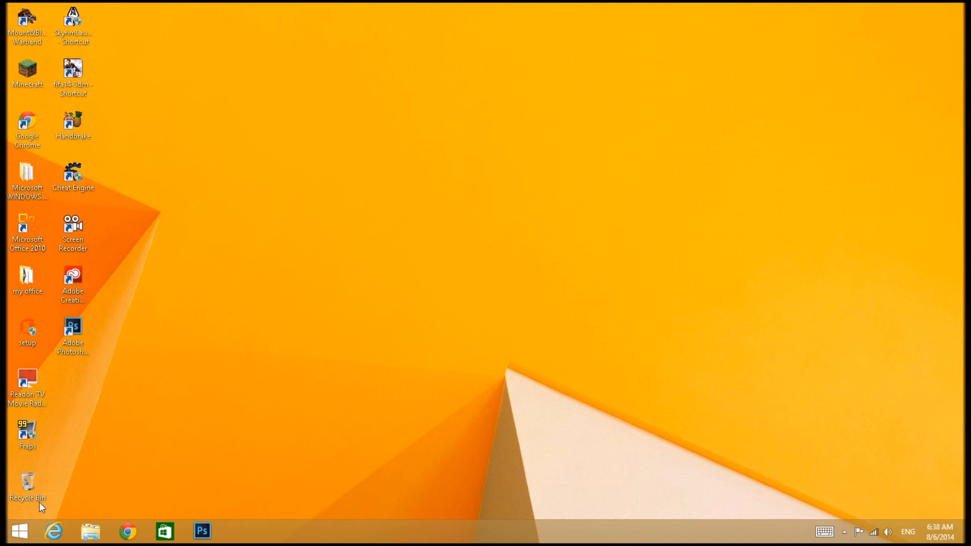
Step: Run %temp% from the Run dialog to open the temporary files folder
{"action": "right_click", "coordinate": [12, 531]}
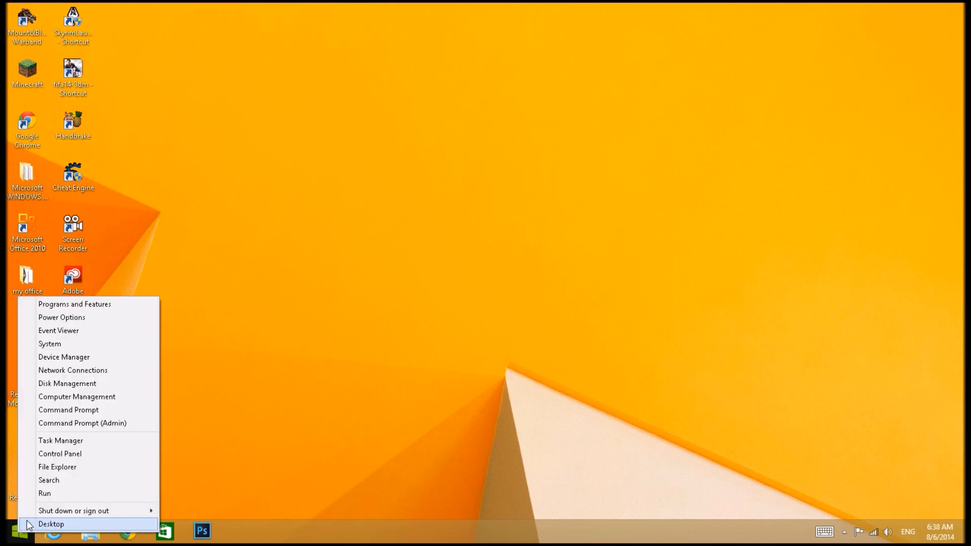
{"action": "left_click", "coordinate": [44, 493]}
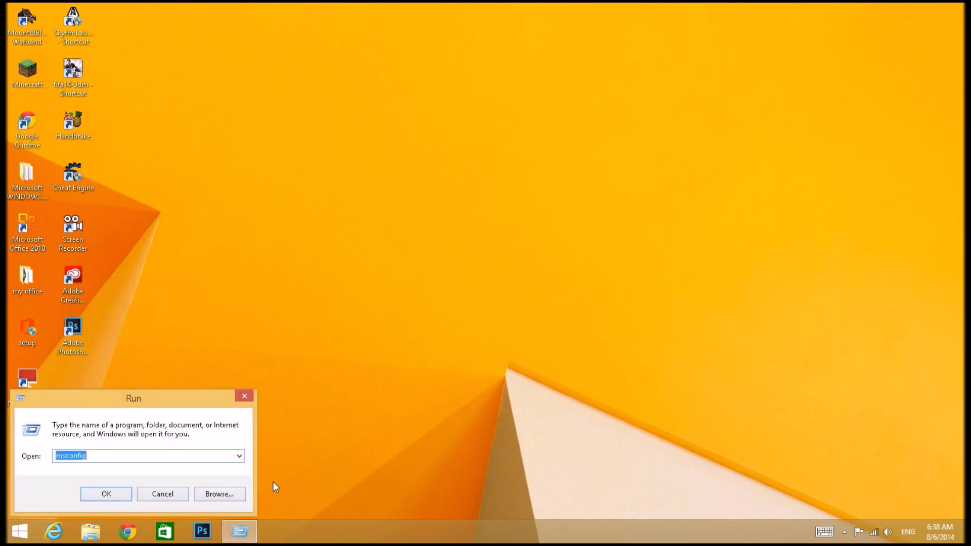
{"action": "mouse_move", "coordinate": [449, 414]}
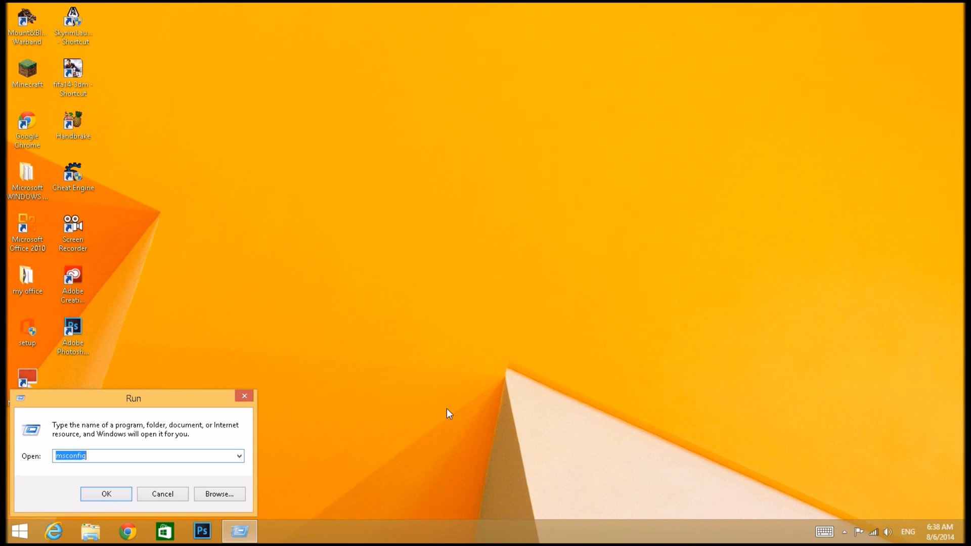
{"action": "right_click", "coordinate": [17, 532]}
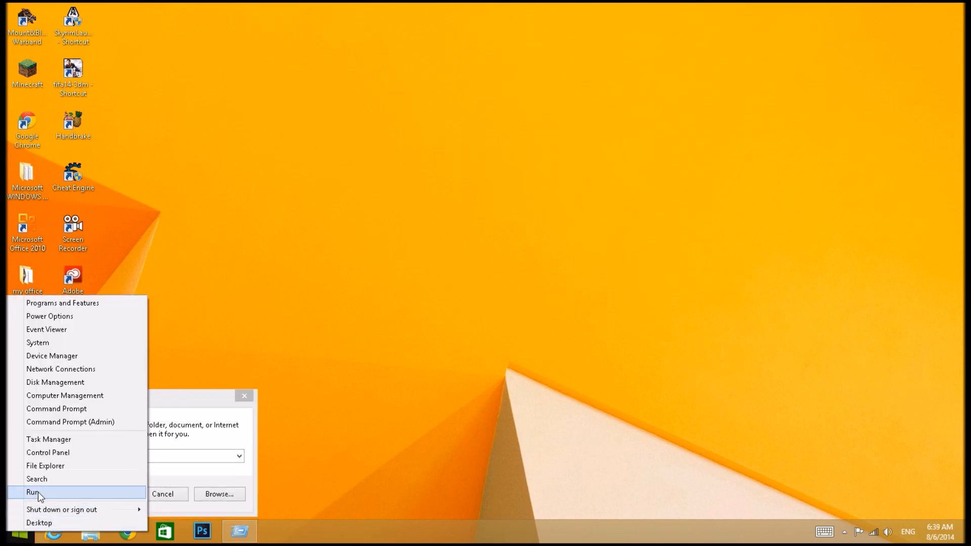
{"action": "left_click", "coordinate": [33, 492]}
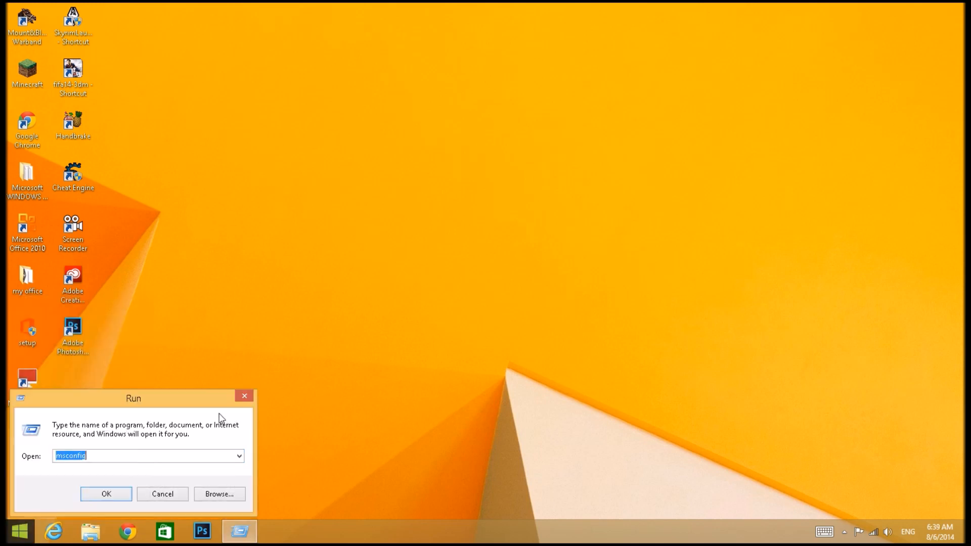
{"action": "mouse_move", "coordinate": [15, 531]}
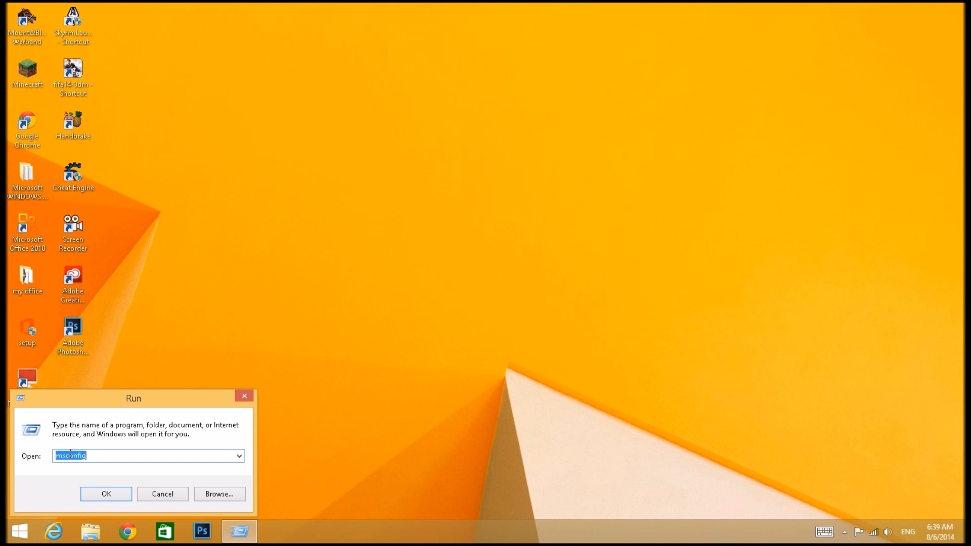
{"action": "type", "text": "%a"}
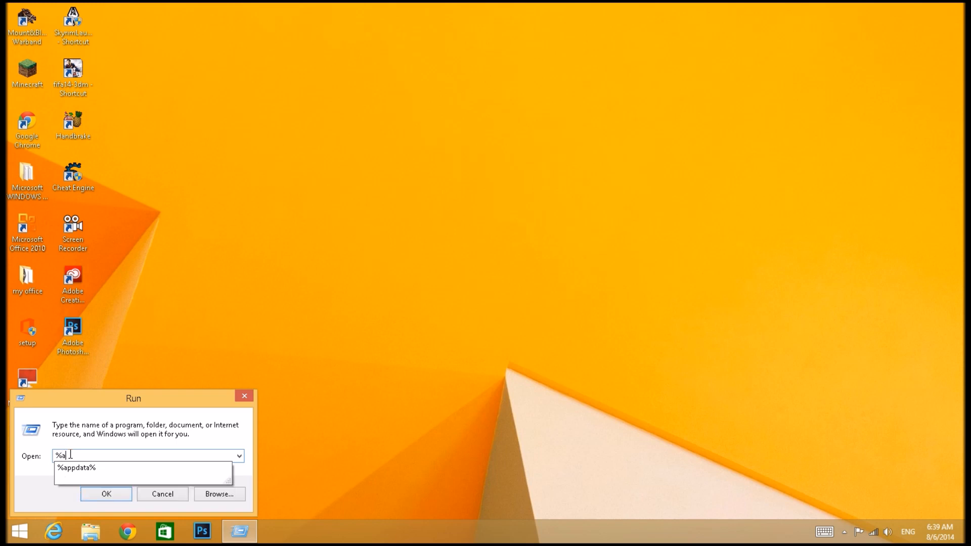
{"action": "type", "text": "%temp"}
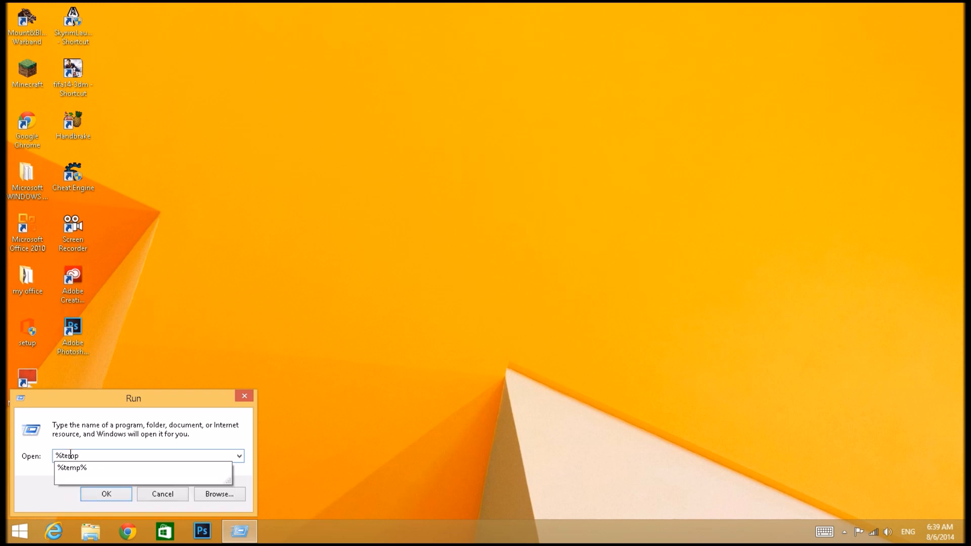
{"action": "left_click", "coordinate": [72, 468]}
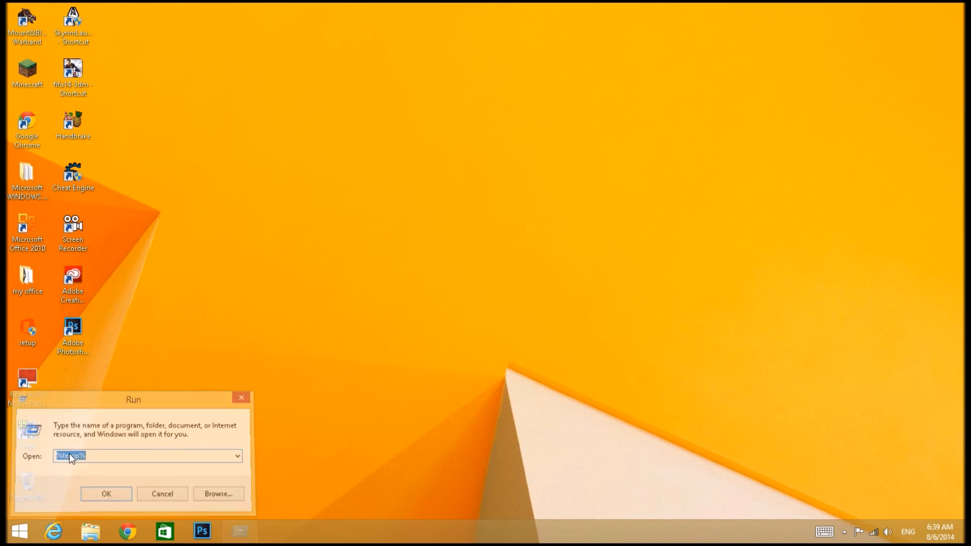
Step: Delete all 112 Temp items, granting admin permission and skipping files in use
{"action": "left_click", "coordinate": [106, 493]}
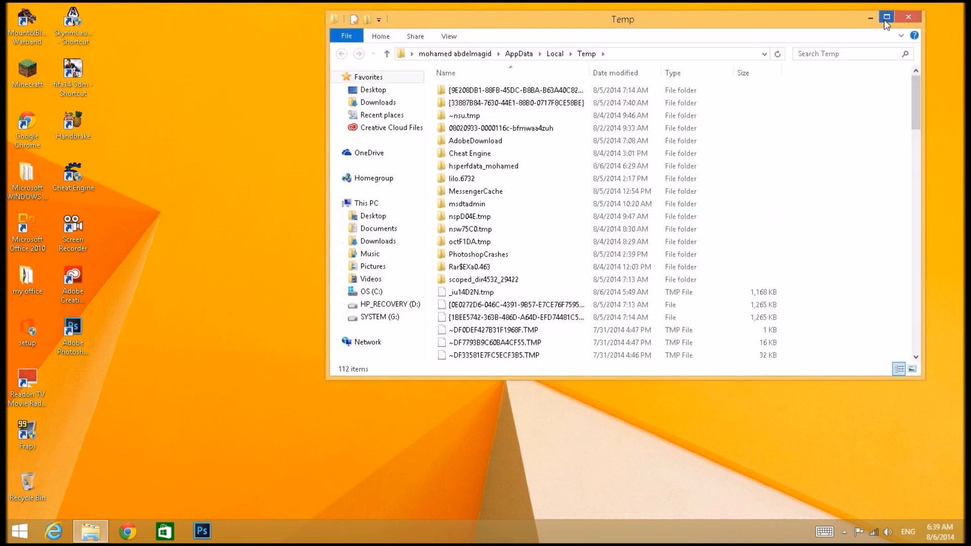
{"action": "left_click", "coordinate": [885, 17]}
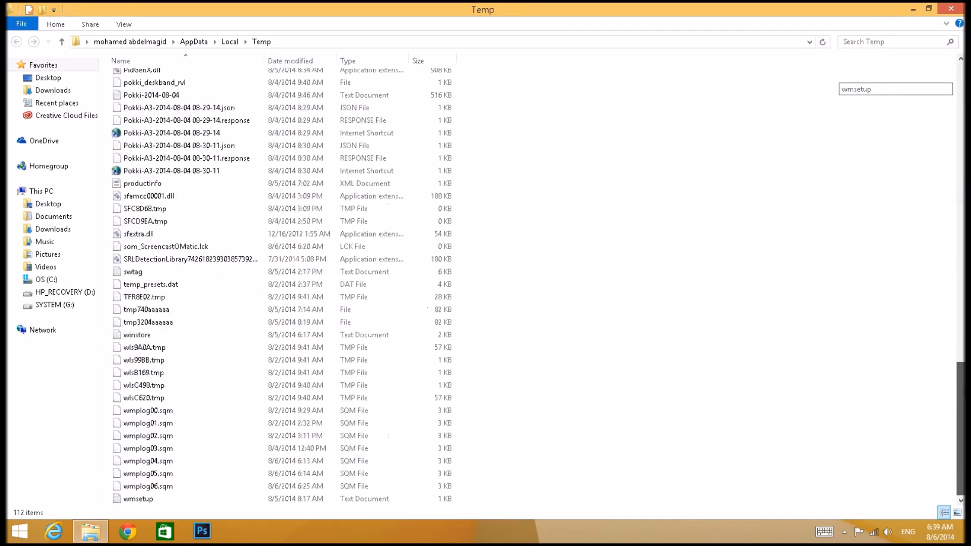
{"action": "scroll", "scroll_direction": "up", "scroll_amount": 3}
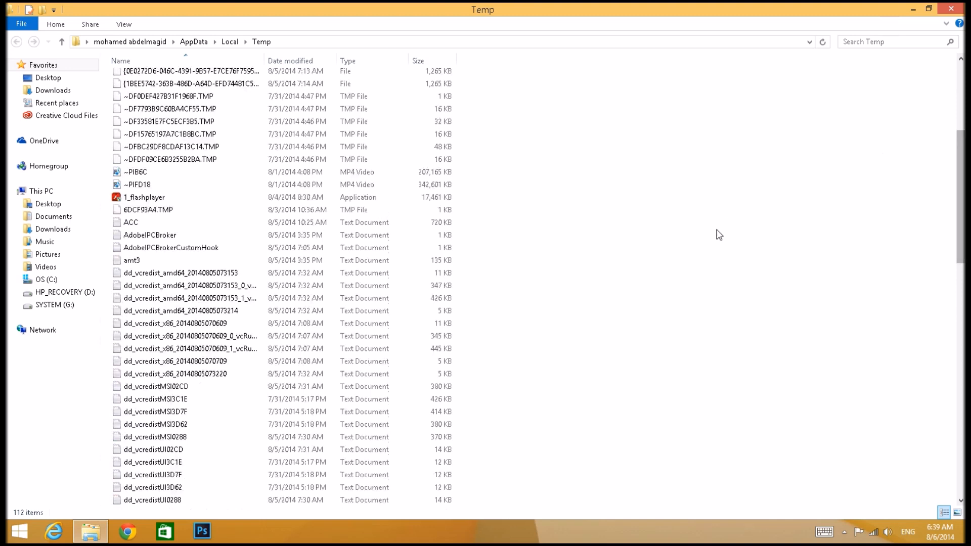
{"action": "scroll", "scroll_direction": "up", "scroll_amount": 3}
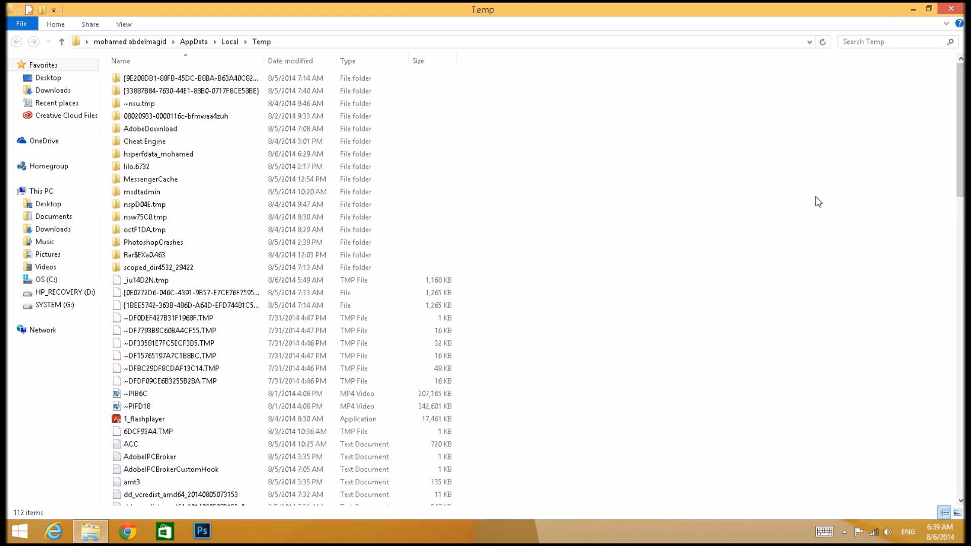
{"action": "key", "text": "ctrl+a"}
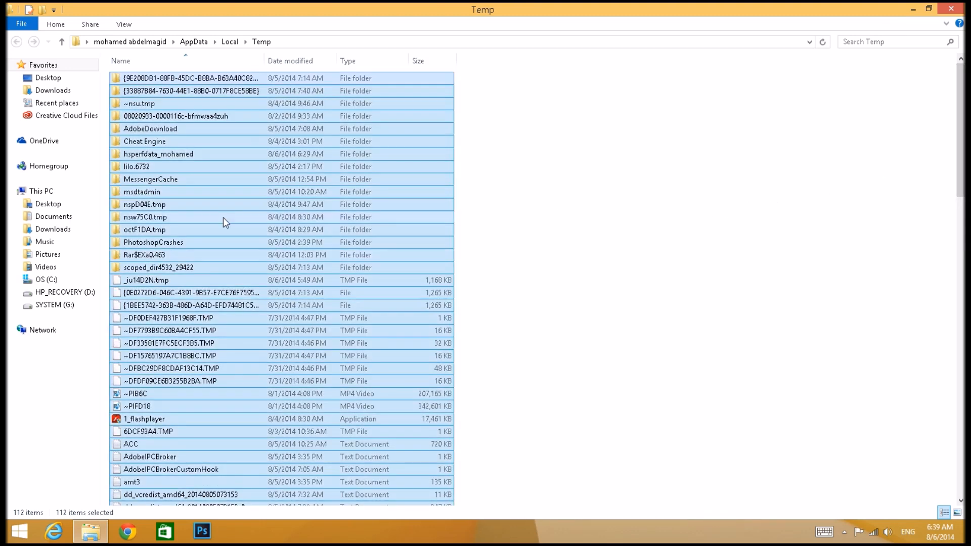
{"action": "mouse_move", "coordinate": [202, 361]}
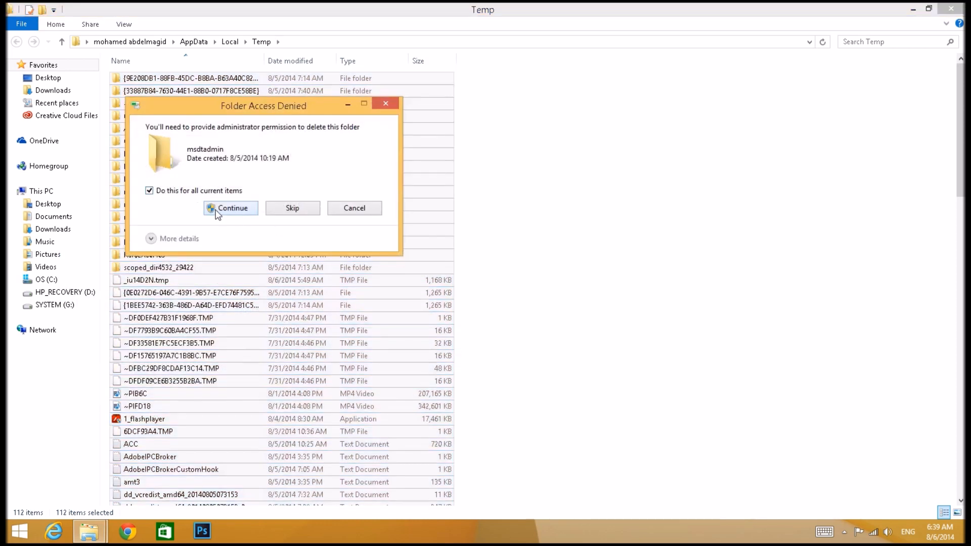
{"action": "left_click", "coordinate": [230, 207]}
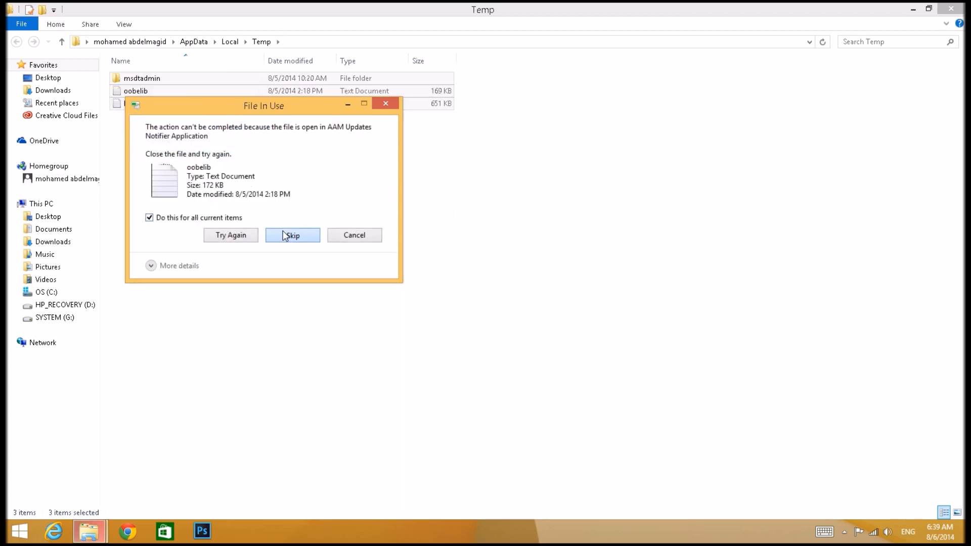
{"action": "left_click", "coordinate": [291, 235]}
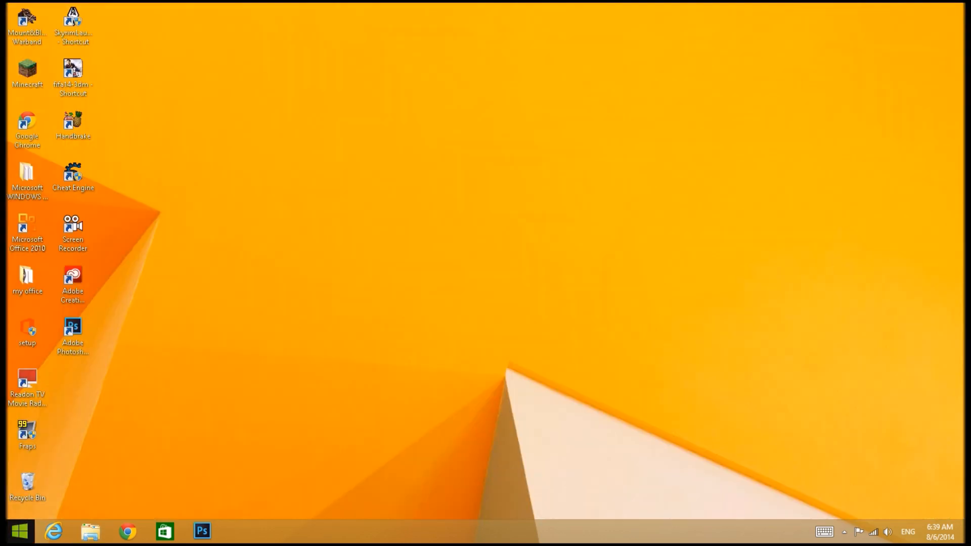
Step: Run 'prefetch', grant folder access, and select all Prefetch files
{"action": "right_click", "coordinate": [19, 531]}
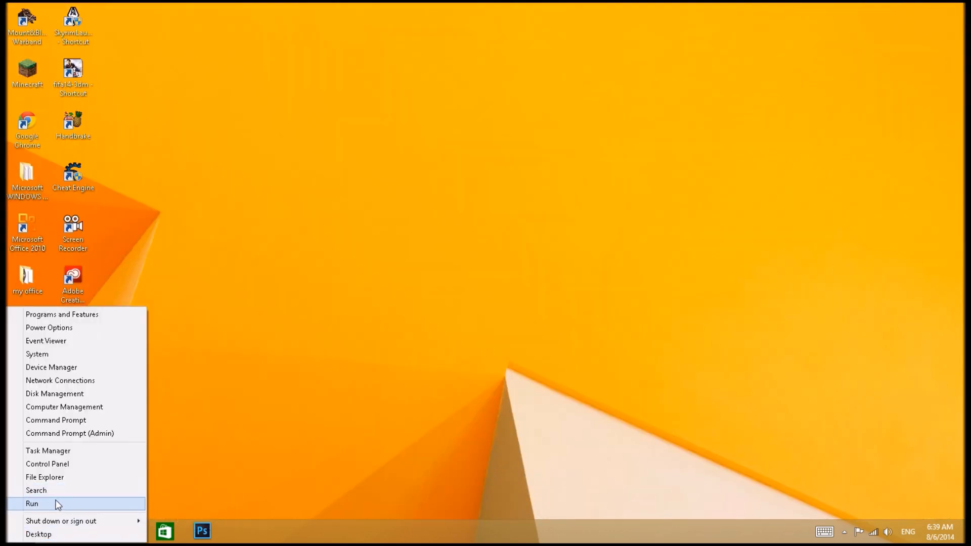
{"action": "left_click", "coordinate": [32, 503]}
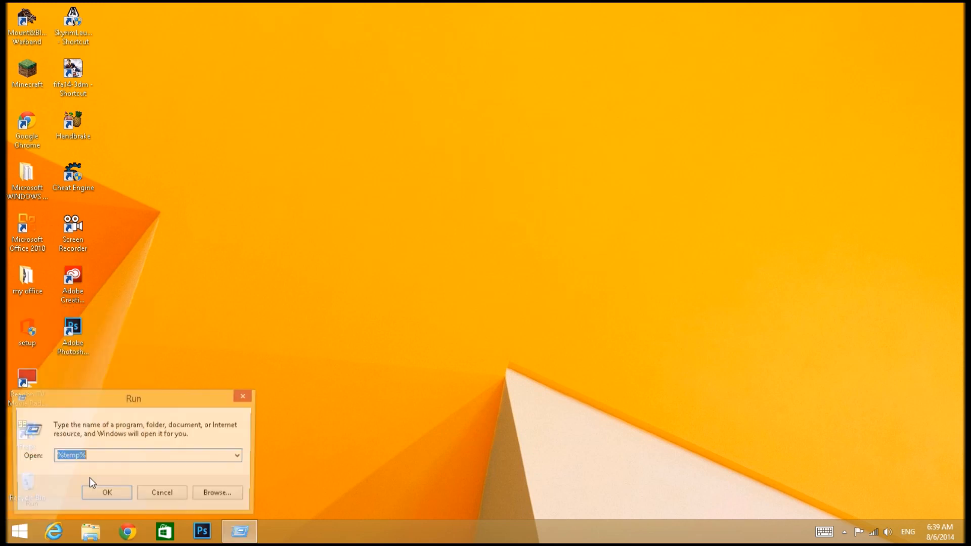
{"action": "type", "text": "prefetch"}
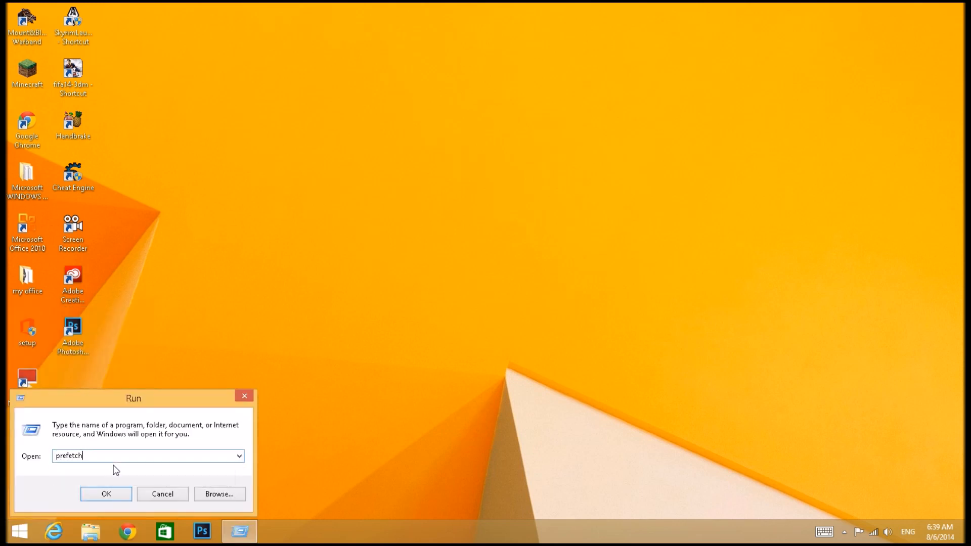
{"action": "left_click", "coordinate": [105, 493]}
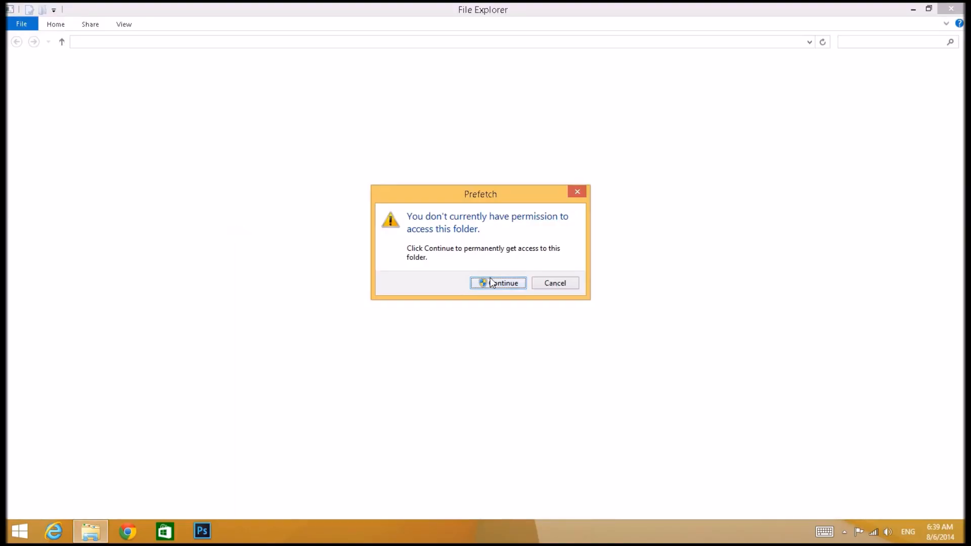
{"action": "left_click", "coordinate": [497, 283]}
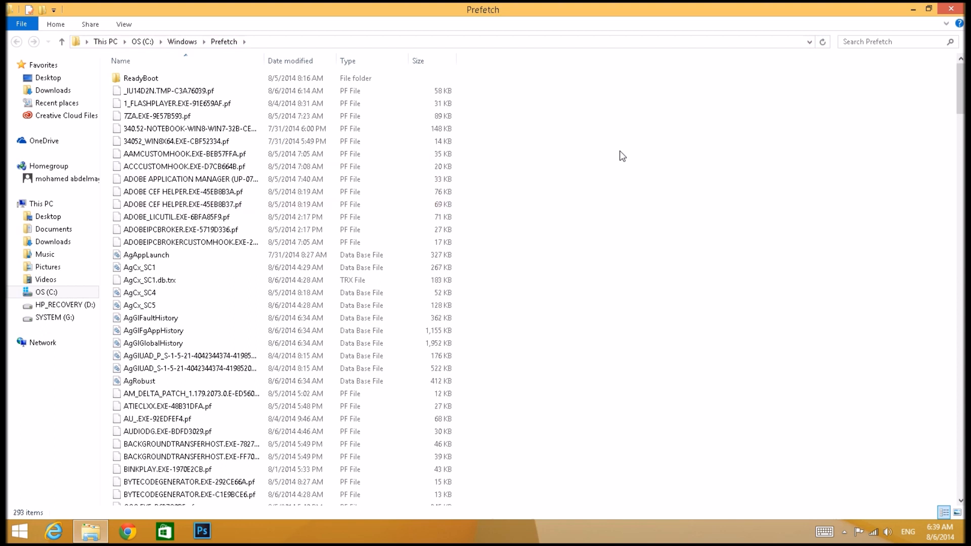
{"action": "key", "text": "ctrl+a"}
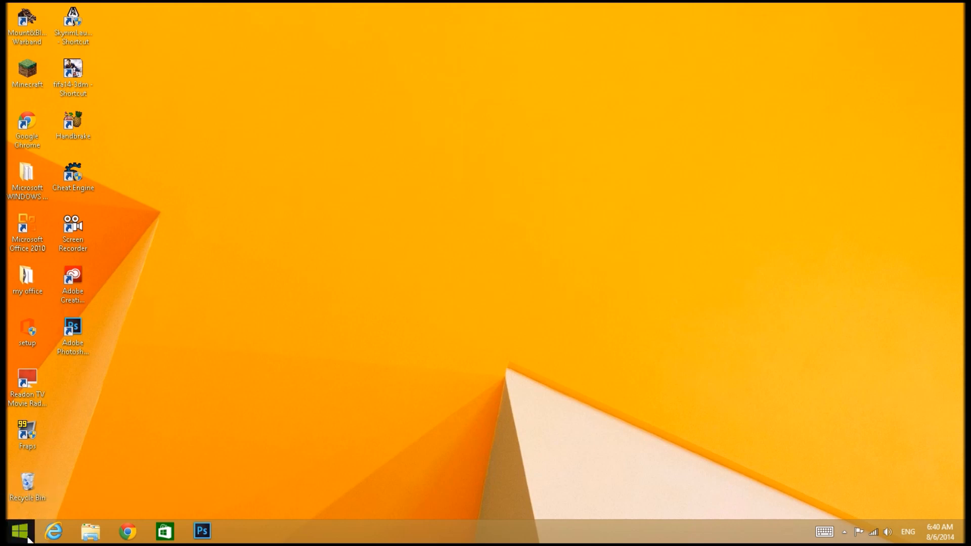
Step: Dismiss the Run dialog and search 'disk clea' in the Search charm
{"action": "right_click", "coordinate": [12, 533]}
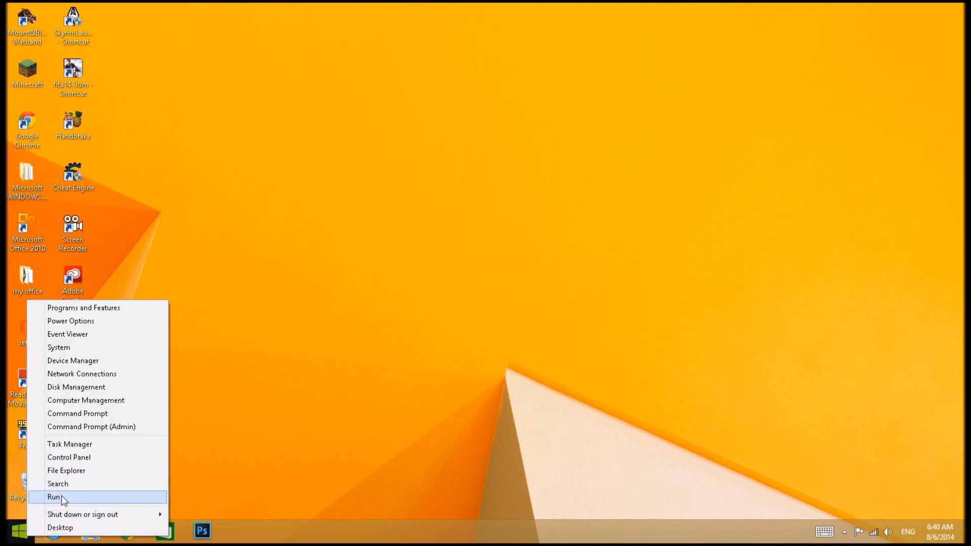
{"action": "left_click", "coordinate": [55, 496]}
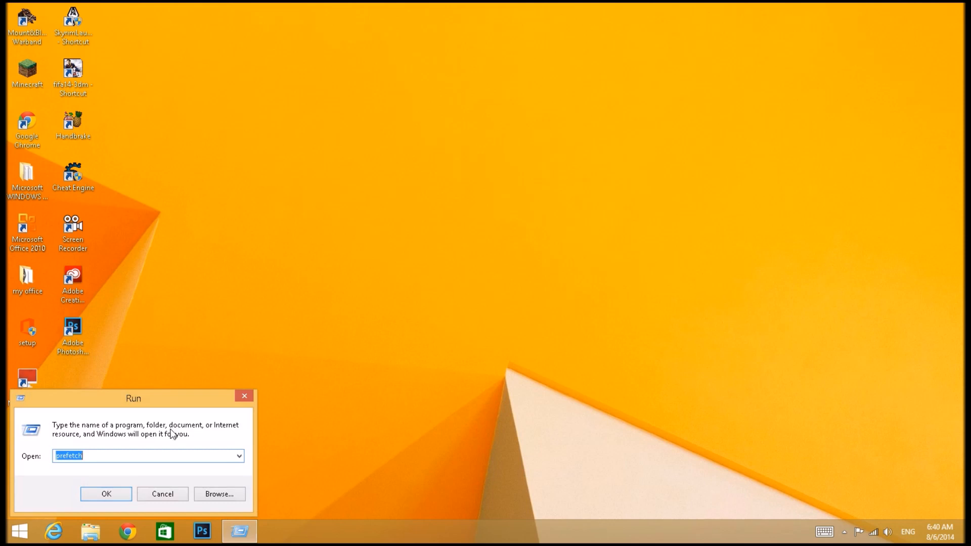
{"action": "left_click", "coordinate": [105, 493]}
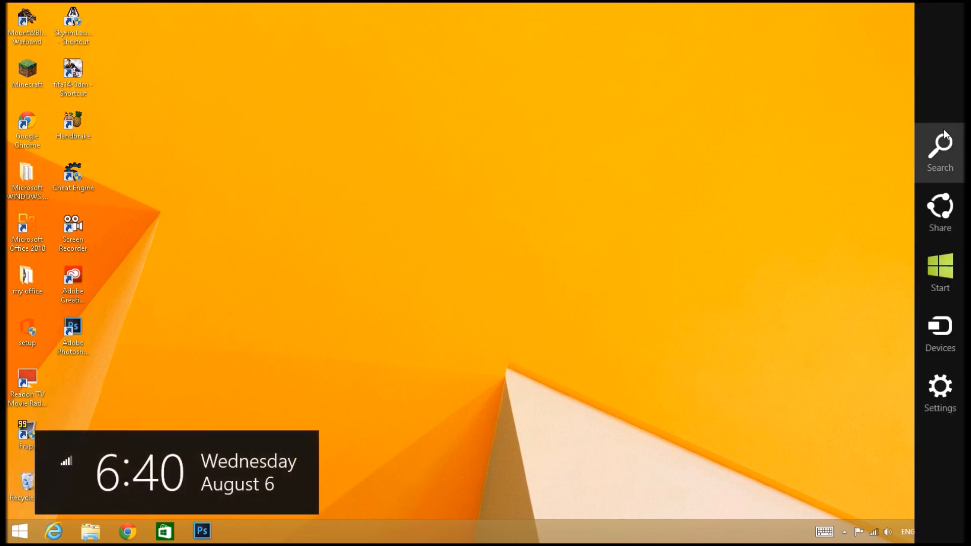
{"action": "left_click", "coordinate": [939, 151]}
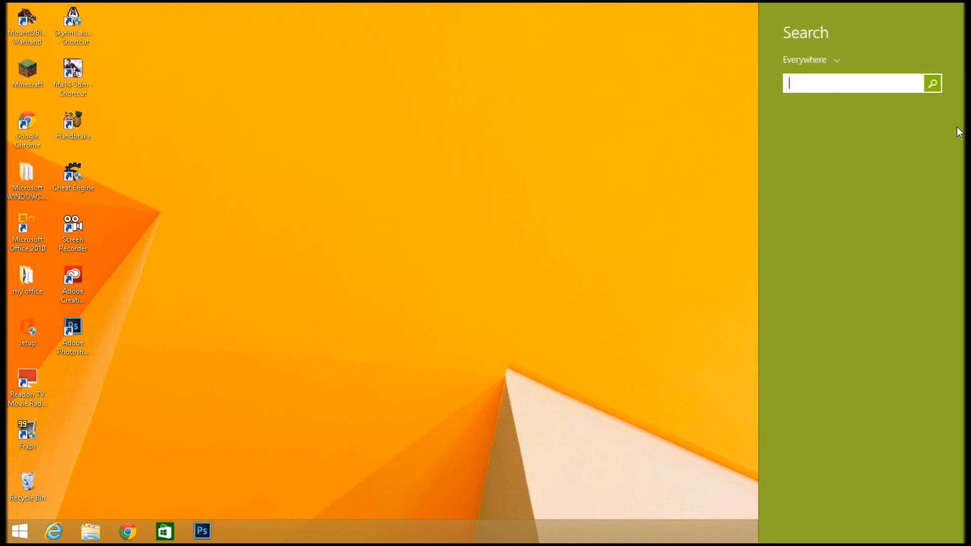
{"action": "type", "text": "disk"}
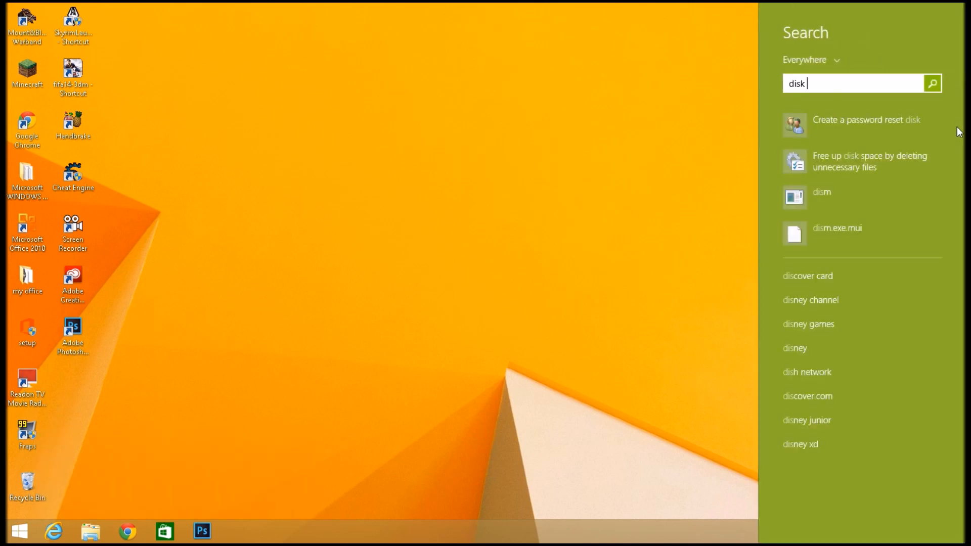
{"action": "type", "text": "clea"}
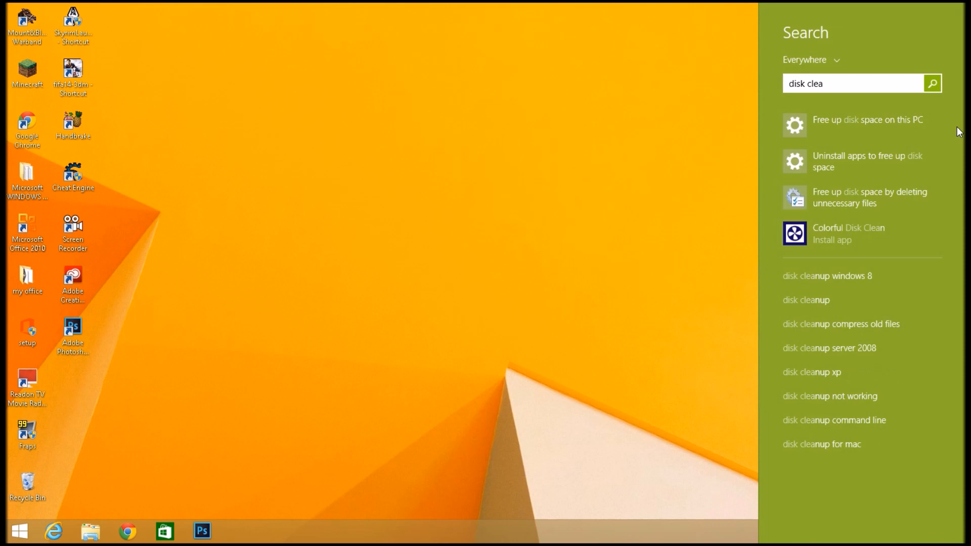
{"action": "mouse_move", "coordinate": [894, 197]}
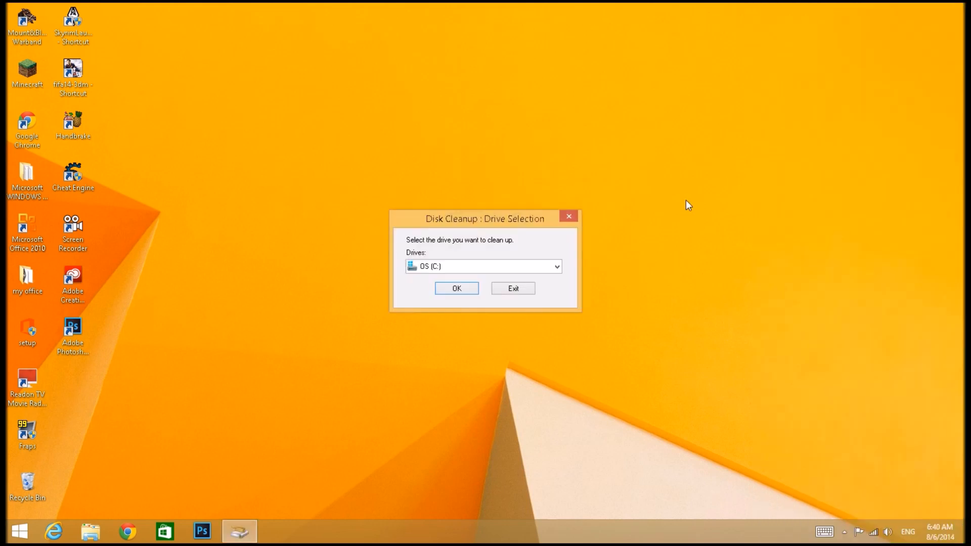
{"action": "mouse_move", "coordinate": [491, 276]}
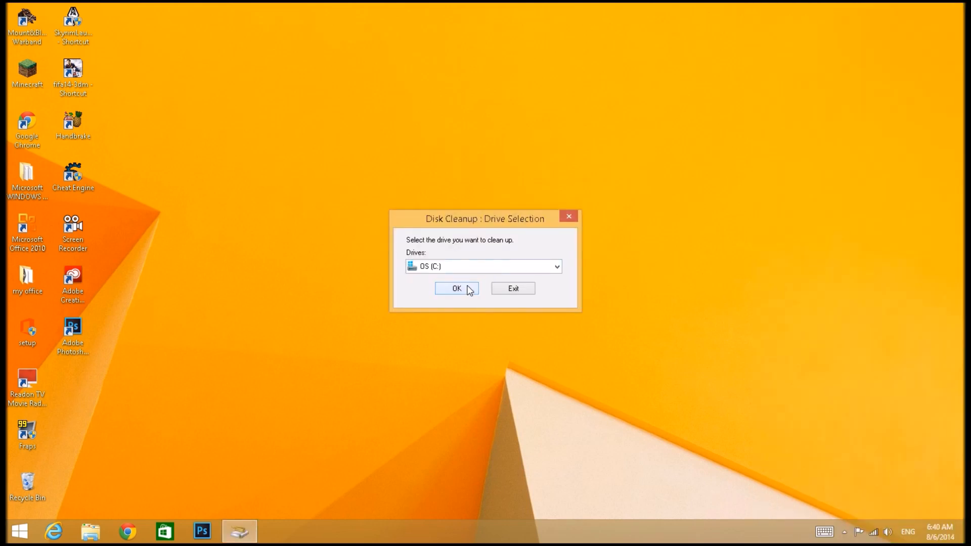
Step: Scan OS (C:) for removable files, finding about 671 MB freeable
{"action": "left_click", "coordinate": [456, 289]}
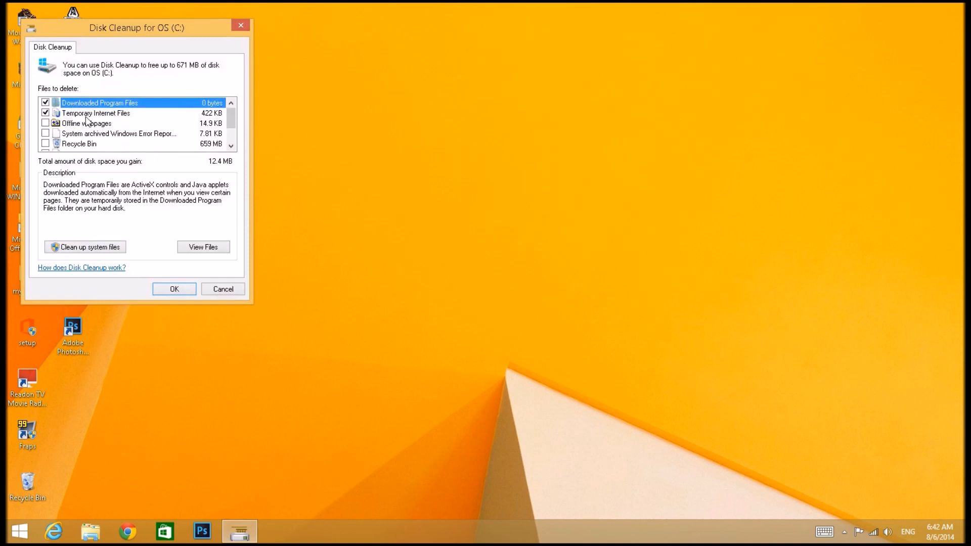
Step: Tick Recycle Bin in Files to delete and run the 671 MB cleanup
{"action": "scroll", "scroll_direction": "down", "scroll_amount": 3}
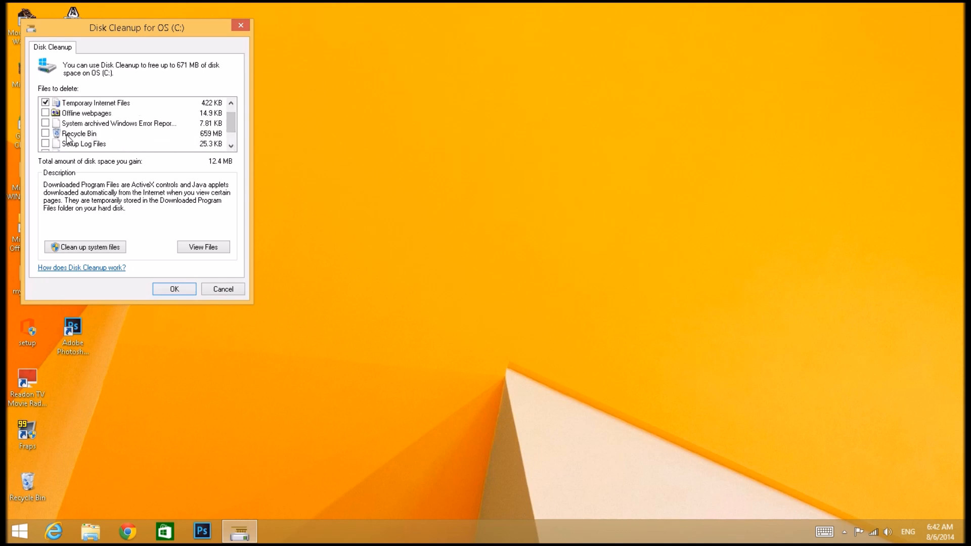
{"action": "left_click", "coordinate": [44, 133]}
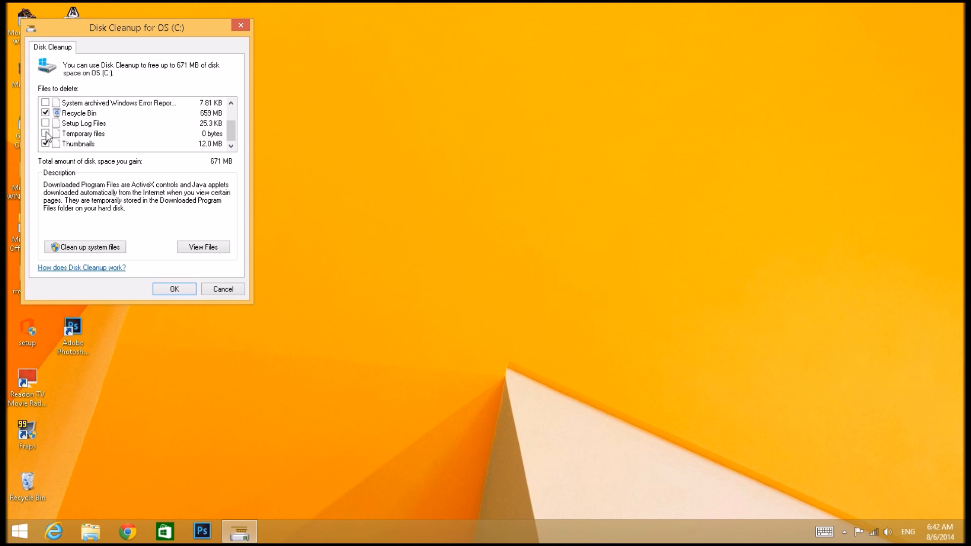
{"action": "scroll", "scroll_direction": "up", "scroll_amount": 3}
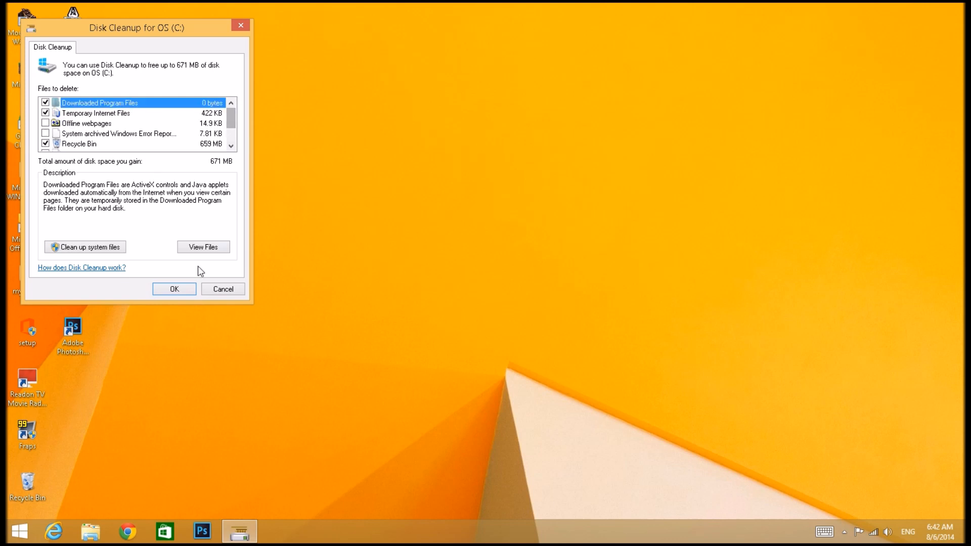
{"action": "left_click", "coordinate": [174, 289]}
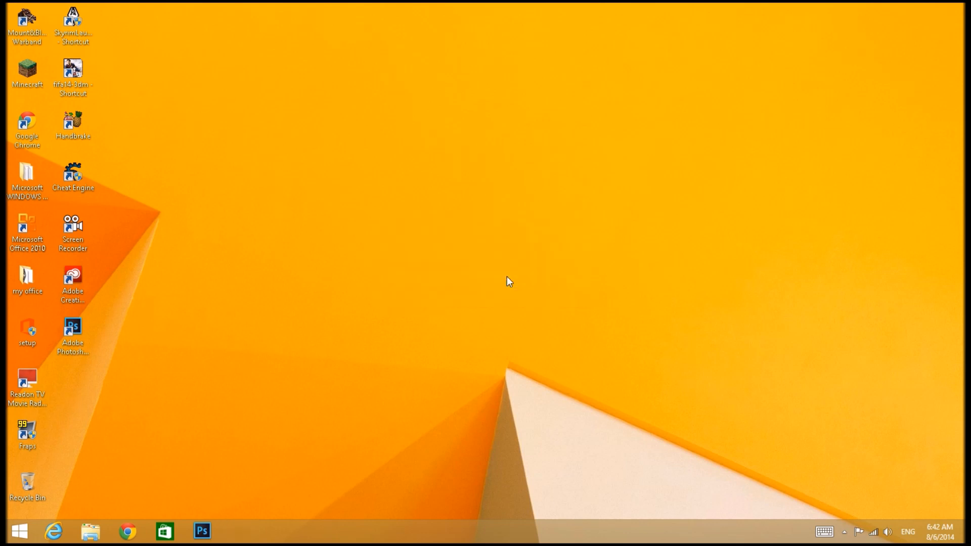
{"action": "mouse_move", "coordinate": [325, 259]}
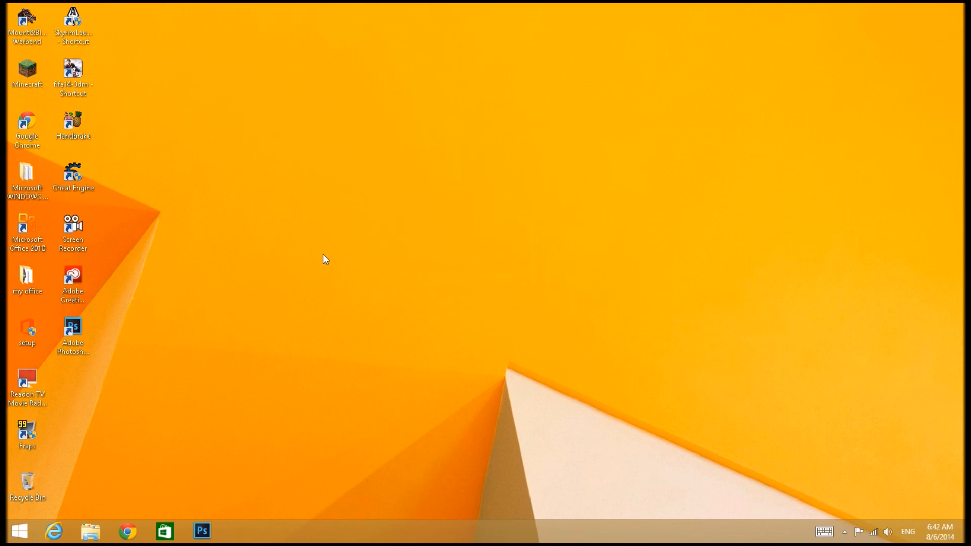
{"action": "mouse_move", "coordinate": [262, 444]}
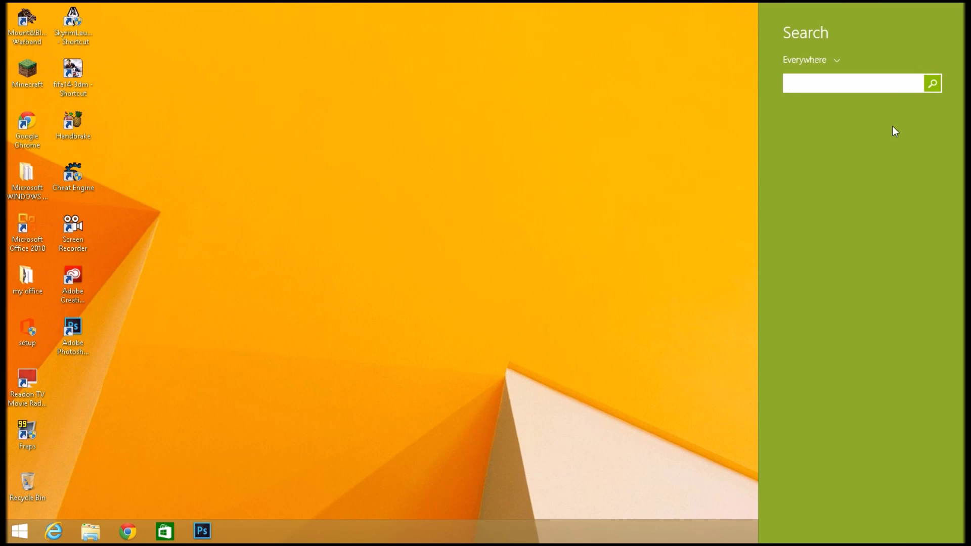
Step: Search for the defragment tool and open Optimize Drives
{"action": "type", "text": "defender"}
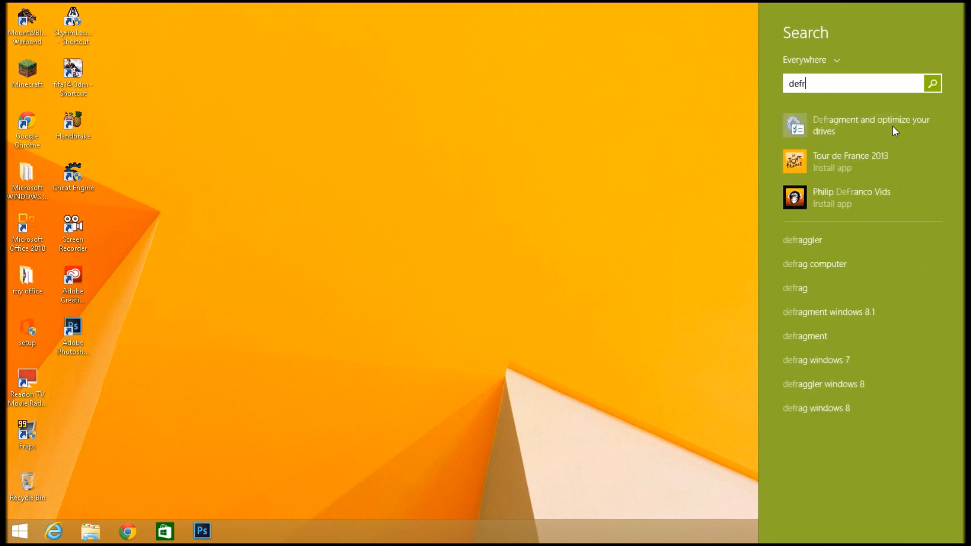
{"action": "type", "text": "a"}
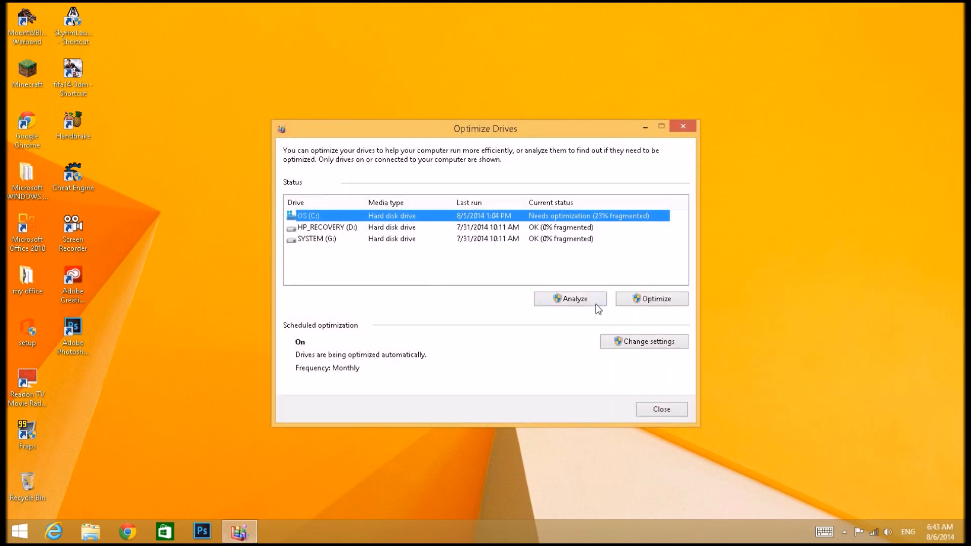
{"action": "mouse_move", "coordinate": [579, 298]}
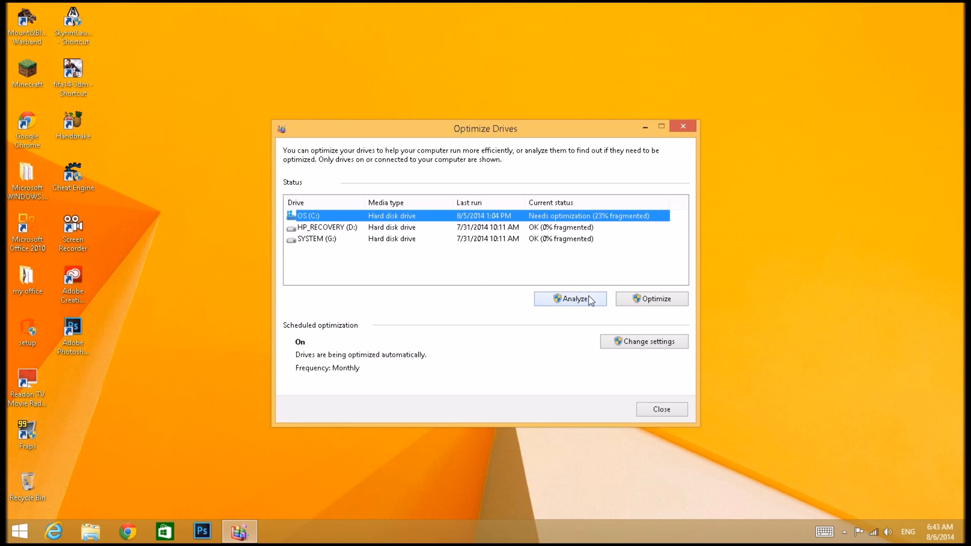
{"action": "mouse_move", "coordinate": [625, 216]}
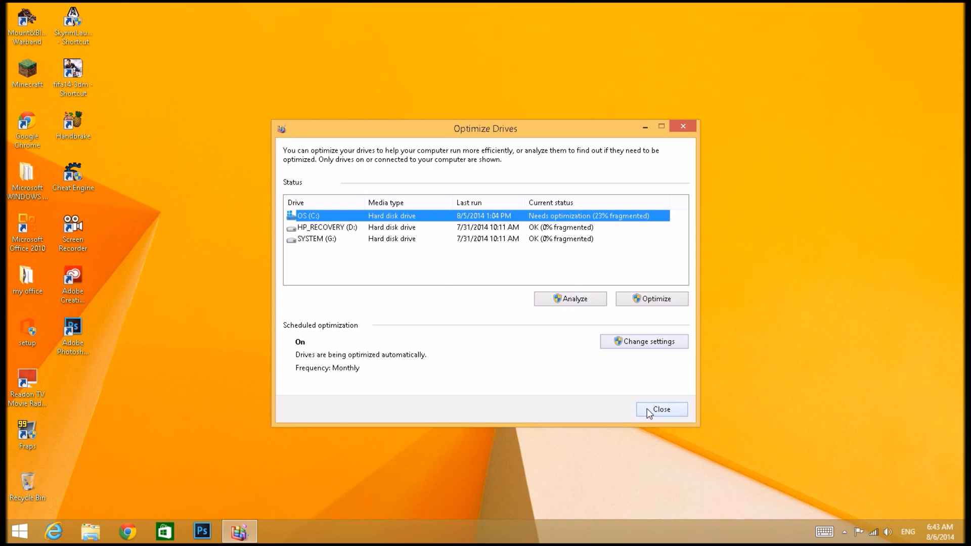
{"action": "mouse_move", "coordinate": [590, 235]}
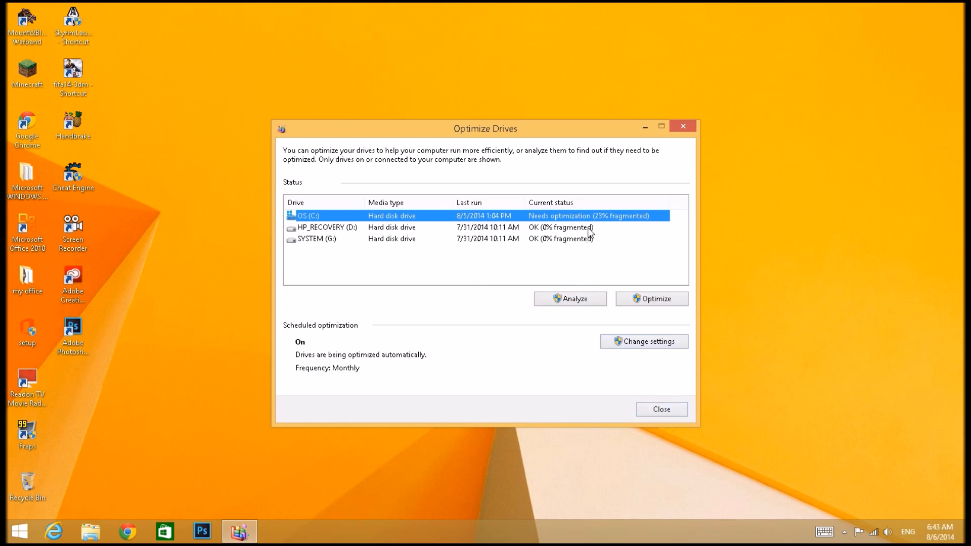
{"action": "mouse_move", "coordinate": [588, 220]}
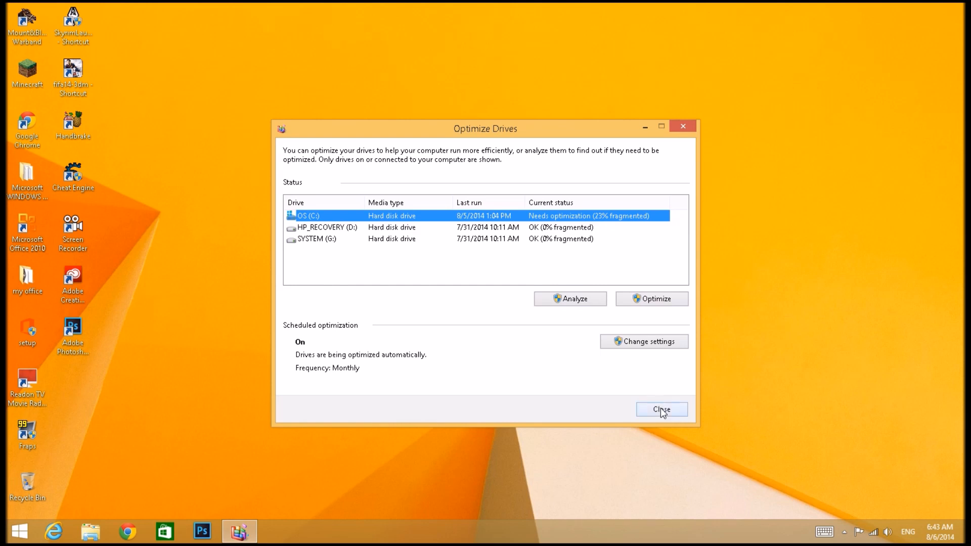
{"action": "mouse_move", "coordinate": [695, 486]}
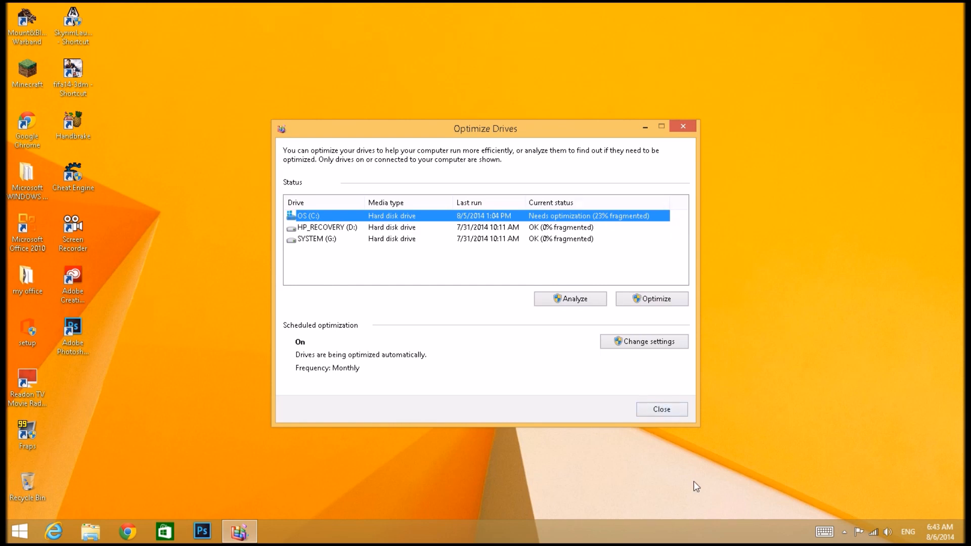
{"action": "mouse_move", "coordinate": [662, 409]}
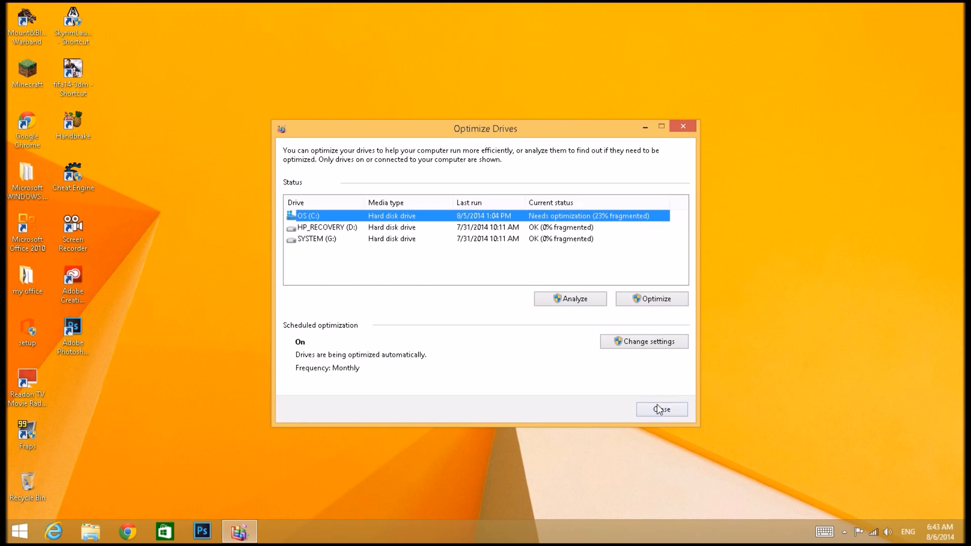
{"action": "mouse_move", "coordinate": [662, 409]}
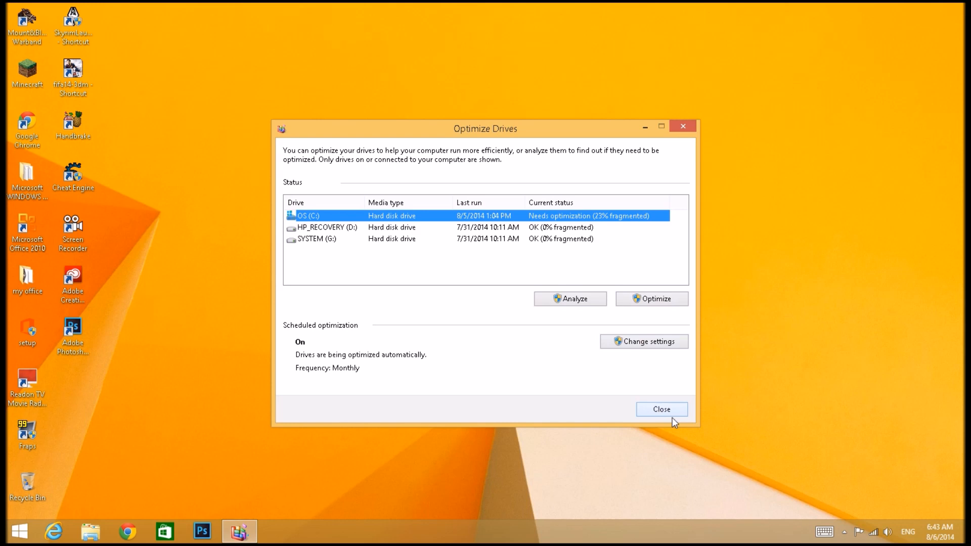
{"action": "left_click", "coordinate": [660, 409]}
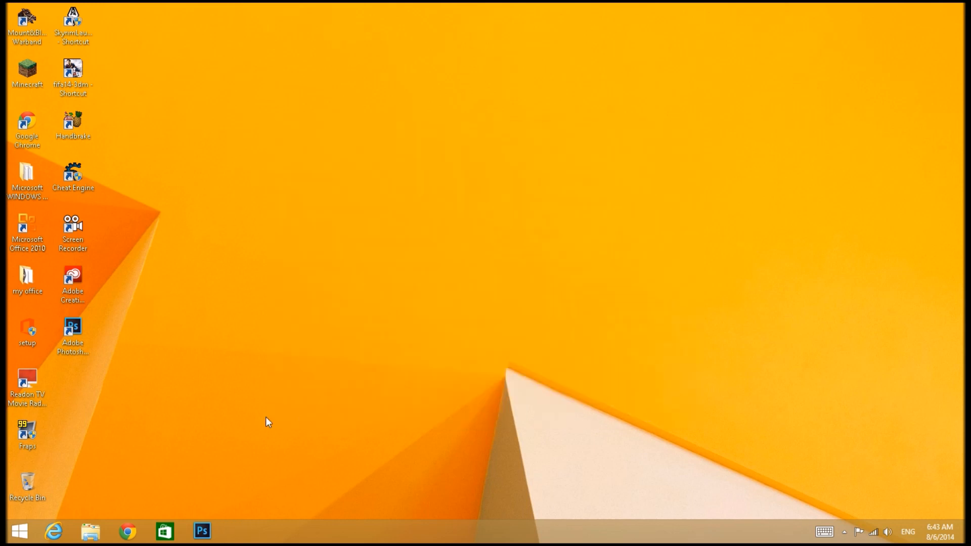
{"action": "mouse_move", "coordinate": [141, 420]}
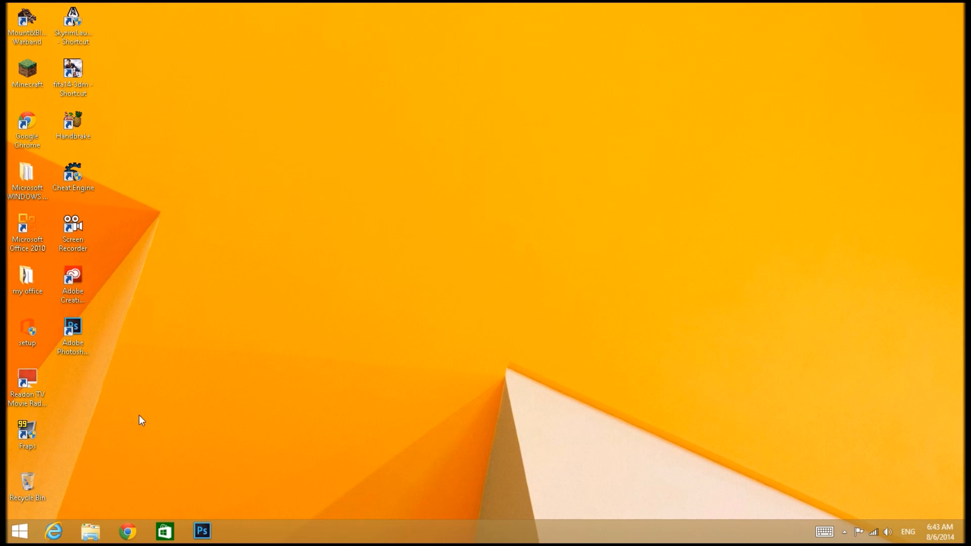
{"action": "mouse_move", "coordinate": [180, 18]}
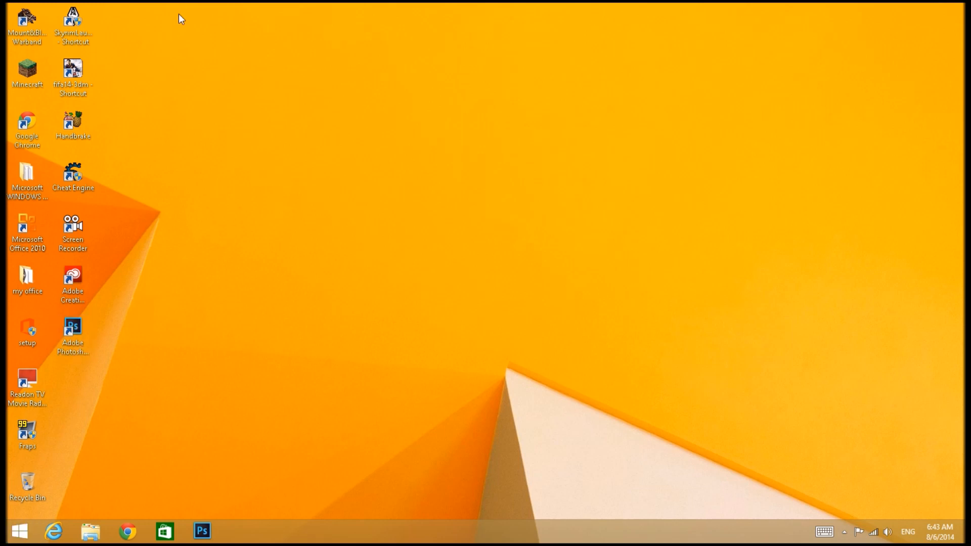
{"action": "mouse_move", "coordinate": [102, 537]}
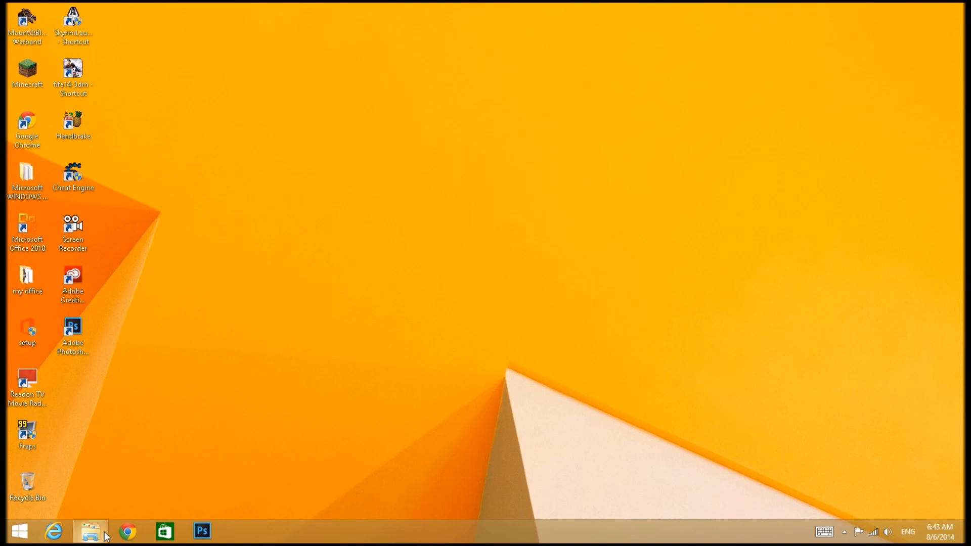
Step: Open This PC's Properties in File Explorer, then Advanced system settings
{"action": "left_click", "coordinate": [90, 531]}
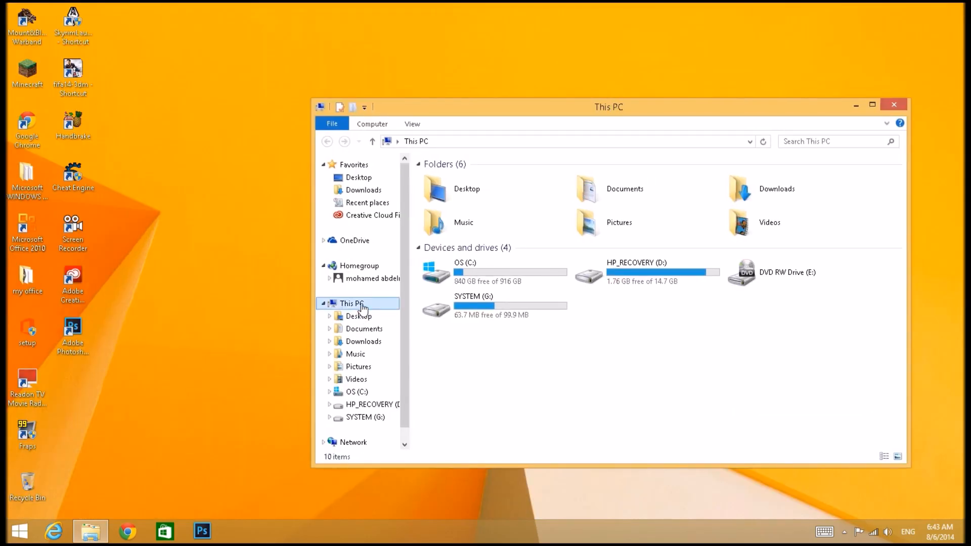
{"action": "right_click", "coordinate": [352, 304]}
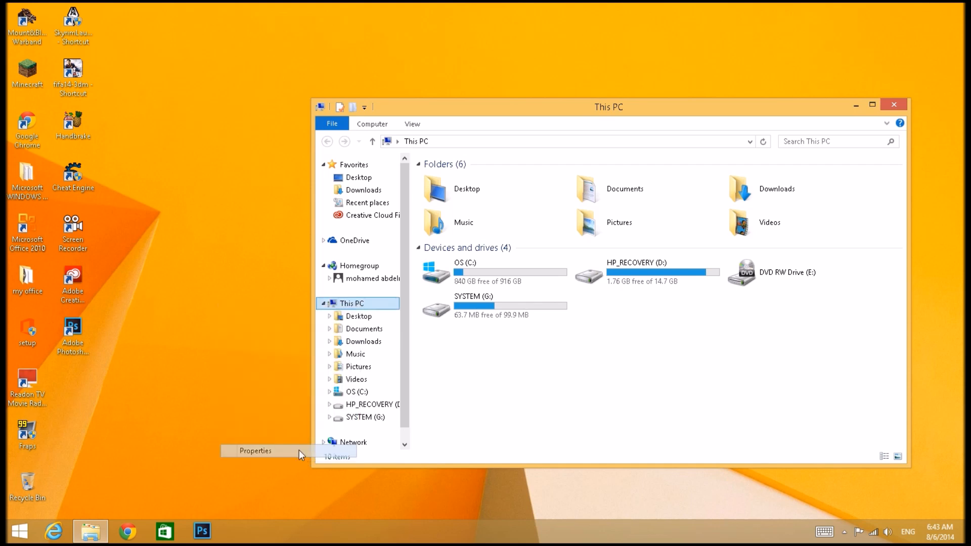
{"action": "left_click", "coordinate": [255, 450]}
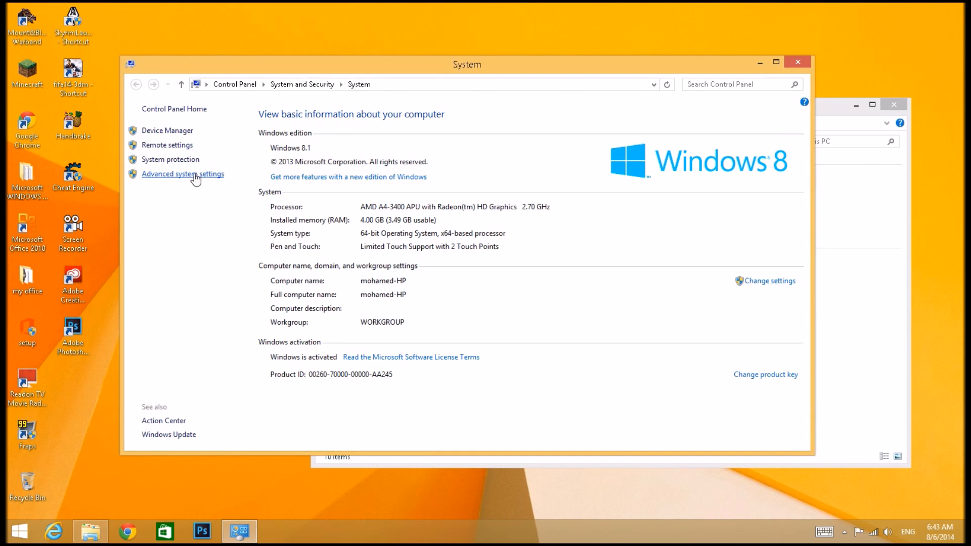
{"action": "left_click", "coordinate": [182, 174]}
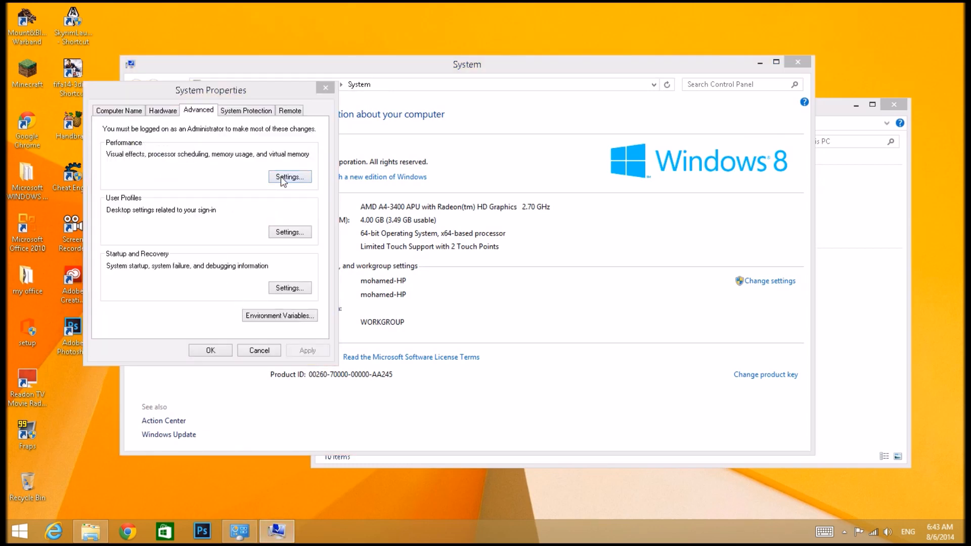
Step: Open Performance Options, move it aside, and toggle three Visual Effects checkboxes
{"action": "left_click", "coordinate": [289, 177]}
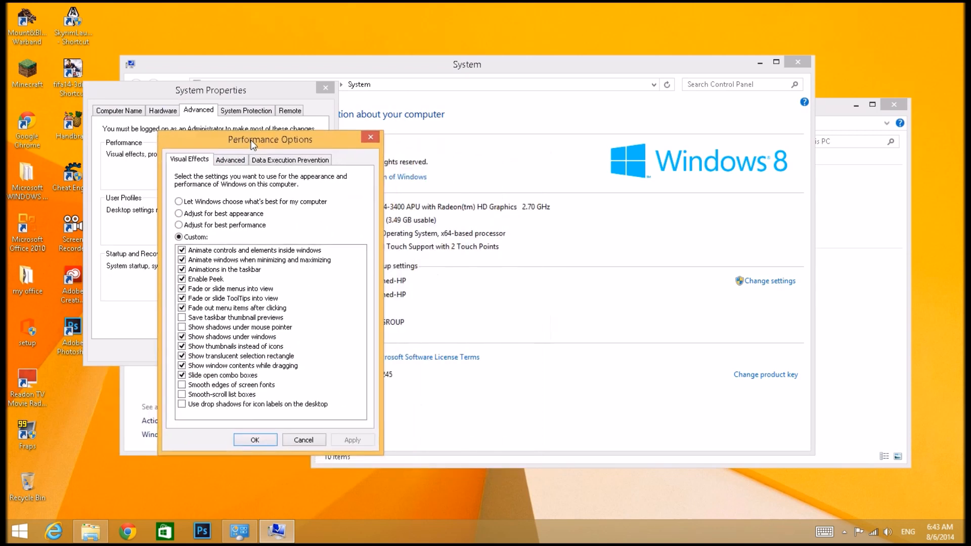
{"action": "left_click_drag", "start_coordinate": [270, 140], "coordinate": [204, 96]}
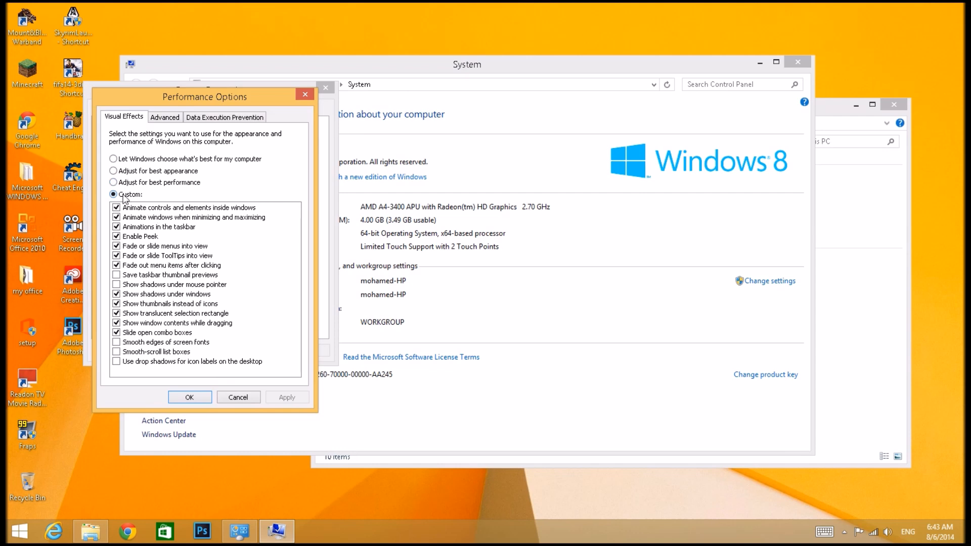
{"action": "mouse_move", "coordinate": [362, 540]}
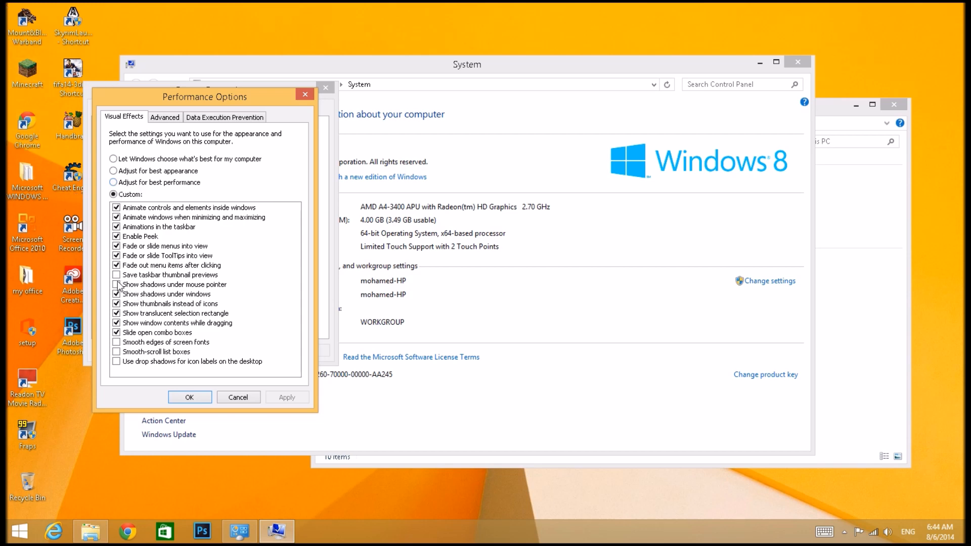
{"action": "left_click", "coordinate": [116, 294]}
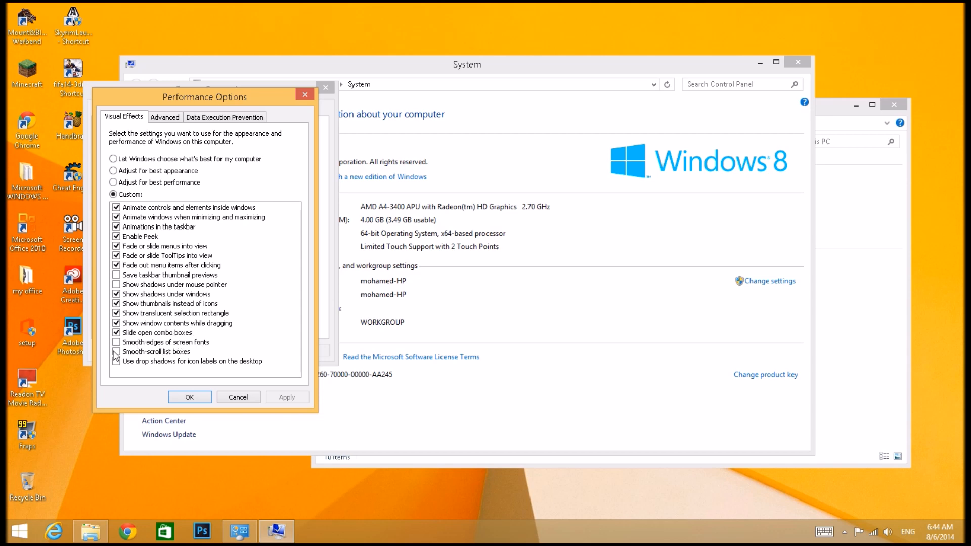
{"action": "left_click", "coordinate": [116, 352]}
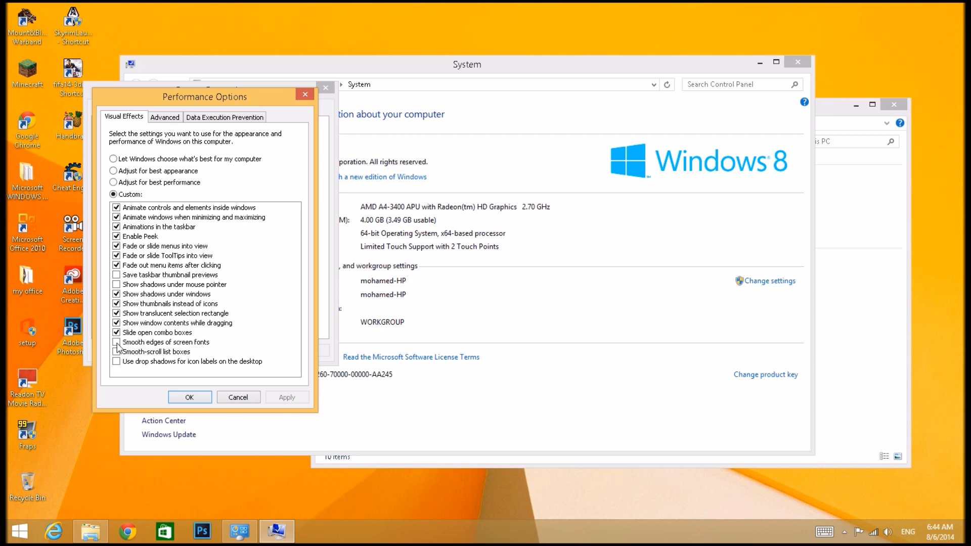
{"action": "left_click", "coordinate": [116, 342]}
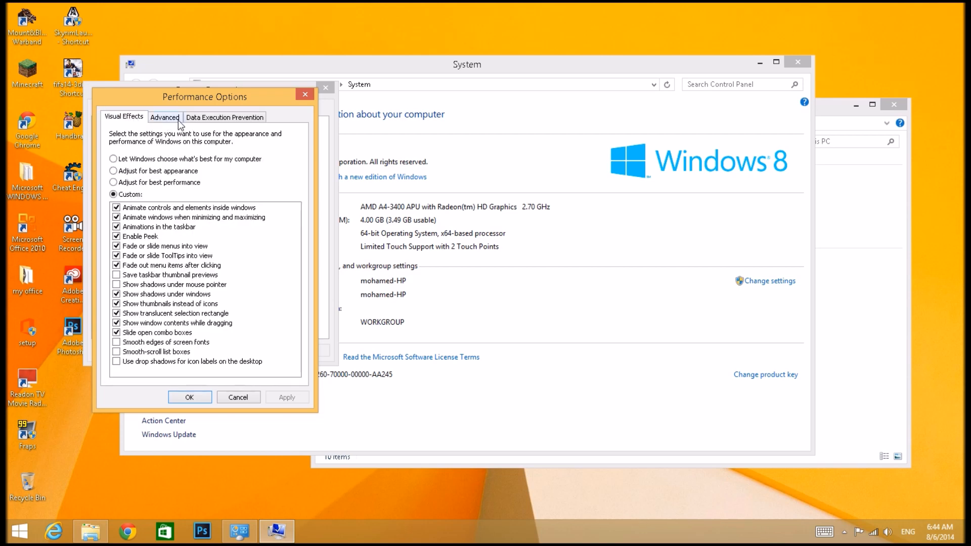
Step: Switch Performance Options to Advanced, showing Programs scheduling and a 3321 MB paging file
{"action": "left_click", "coordinate": [165, 117]}
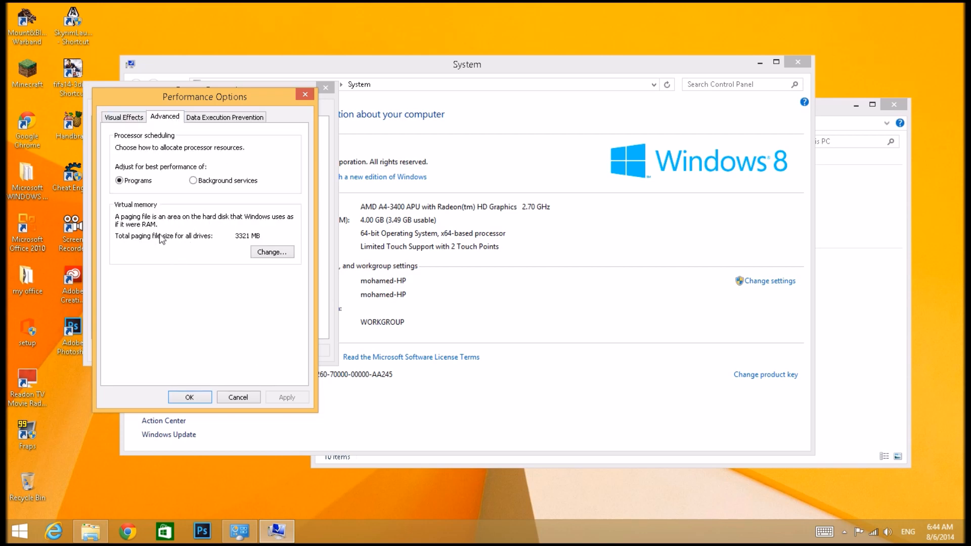
{"action": "mouse_move", "coordinate": [247, 255]}
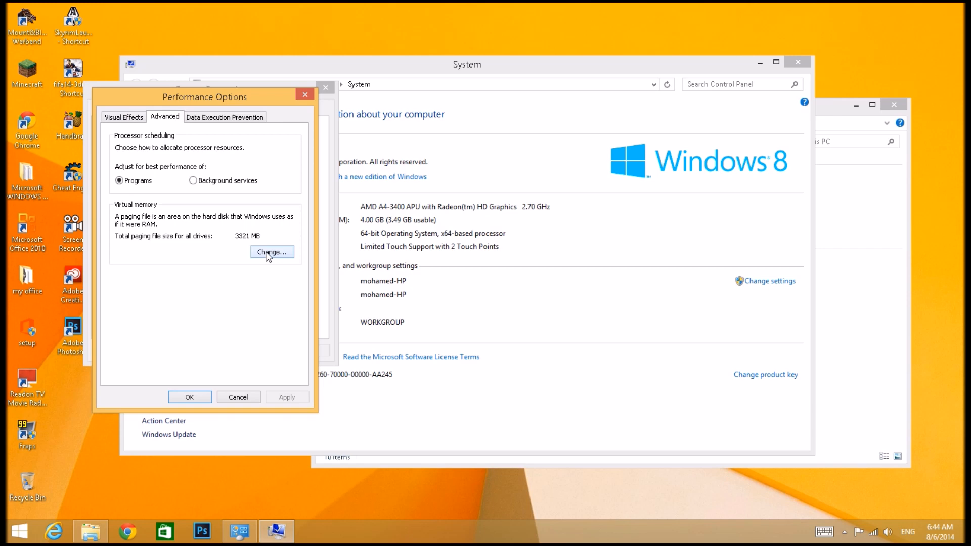
{"action": "left_click", "coordinate": [123, 117]}
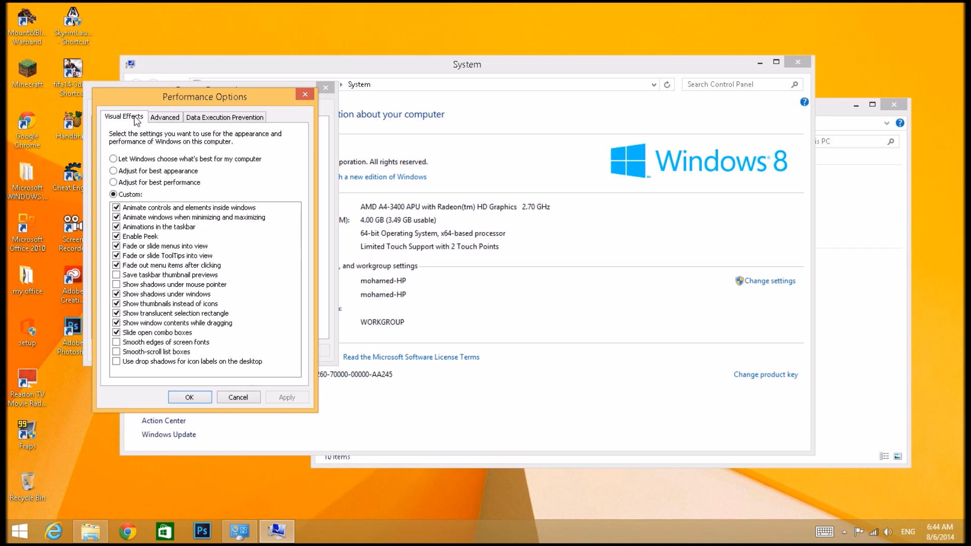
{"action": "left_click", "coordinate": [165, 116]}
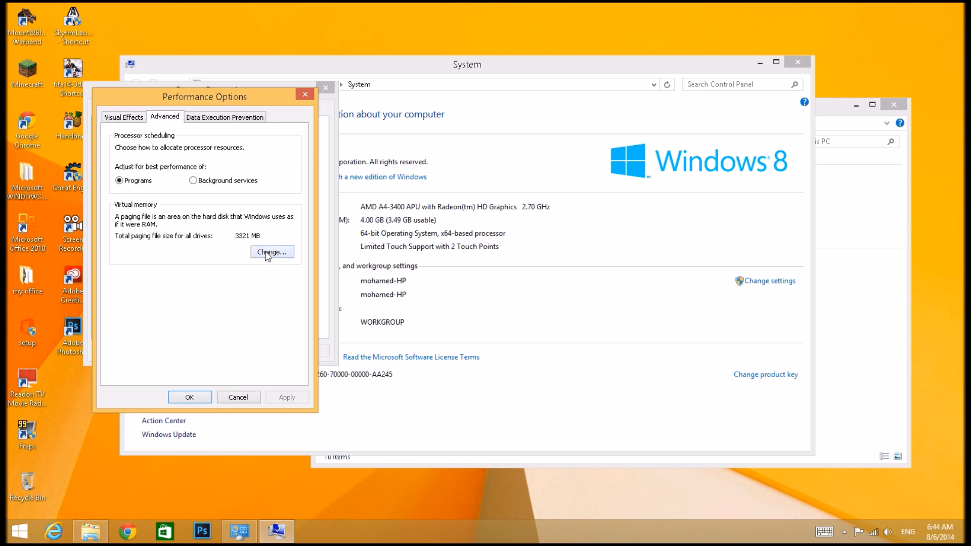
{"action": "left_click", "coordinate": [270, 251]}
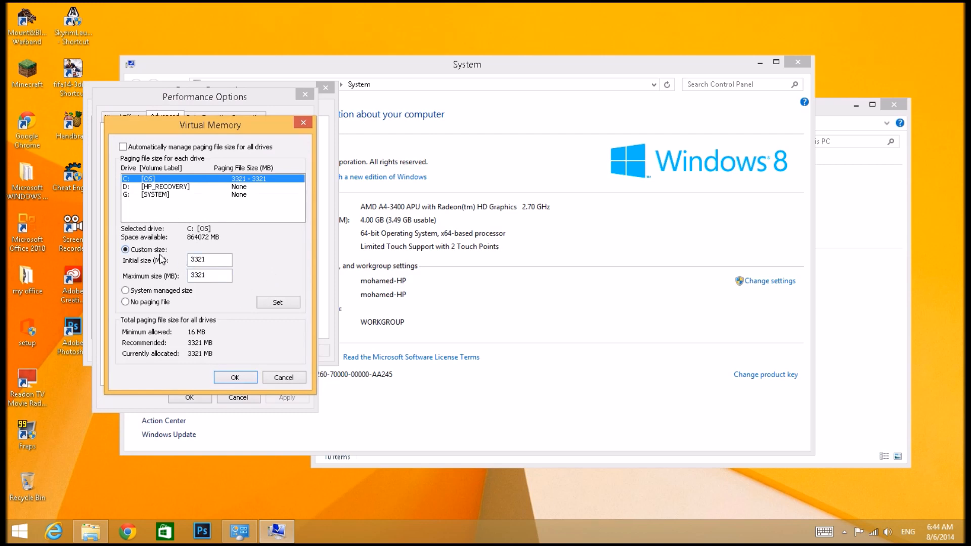
{"action": "mouse_move", "coordinate": [213, 259]}
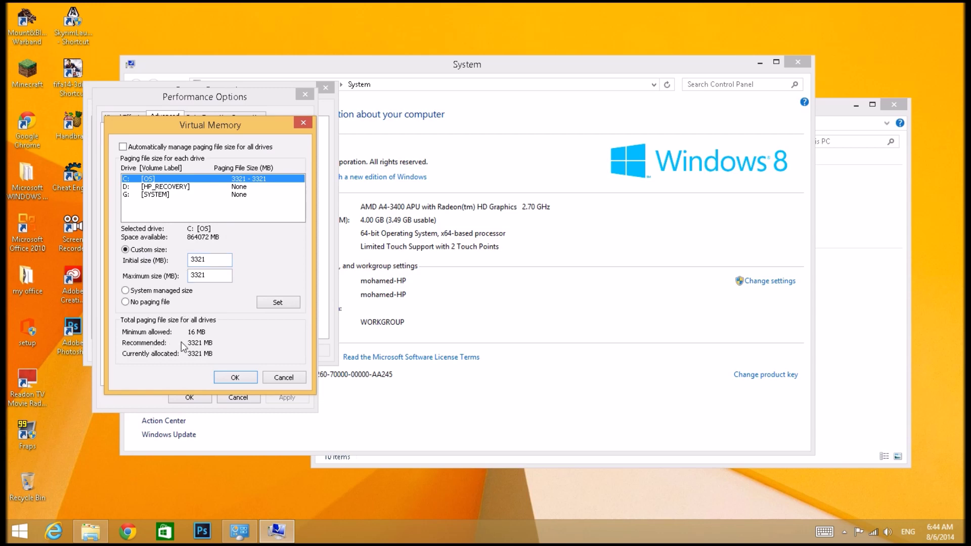
{"action": "mouse_move", "coordinate": [170, 280]}
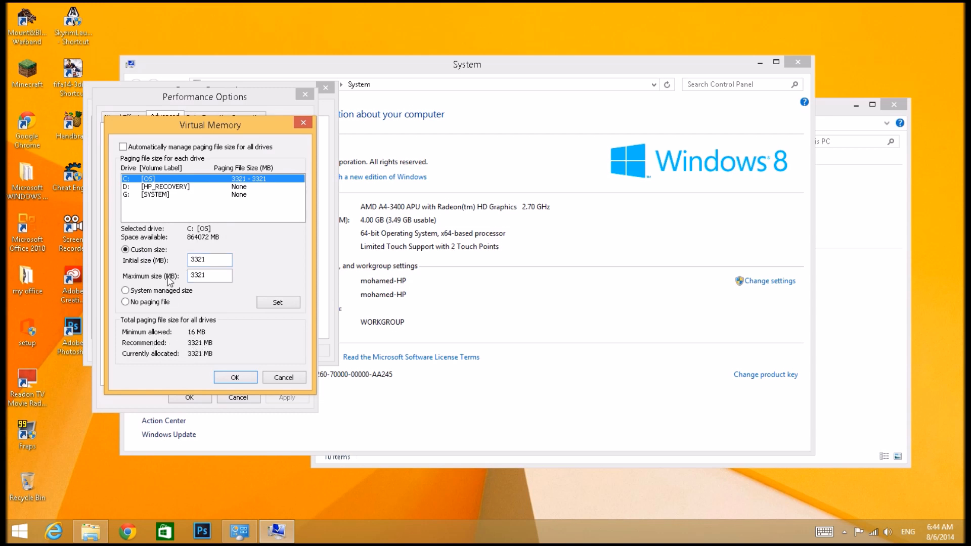
{"action": "mouse_move", "coordinate": [225, 202]}
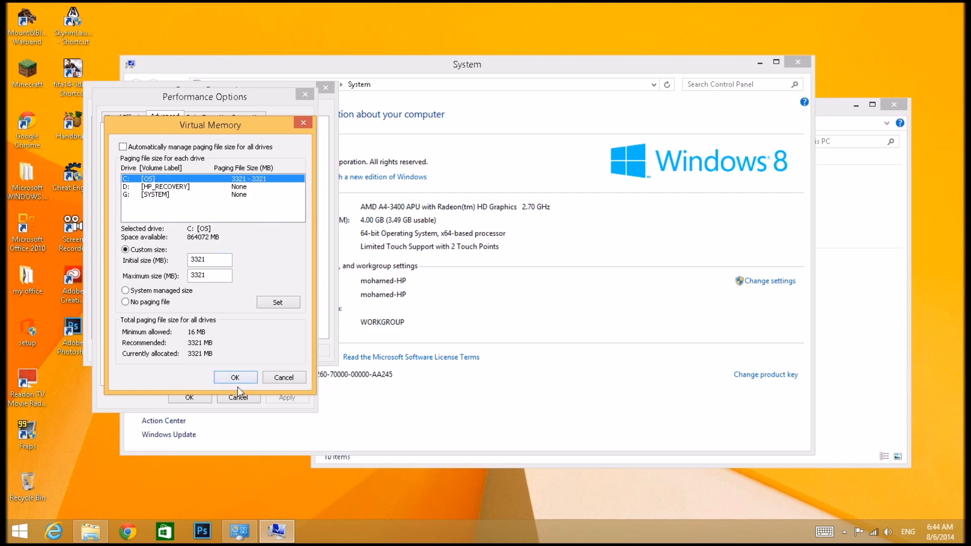
{"action": "left_click", "coordinate": [235, 377]}
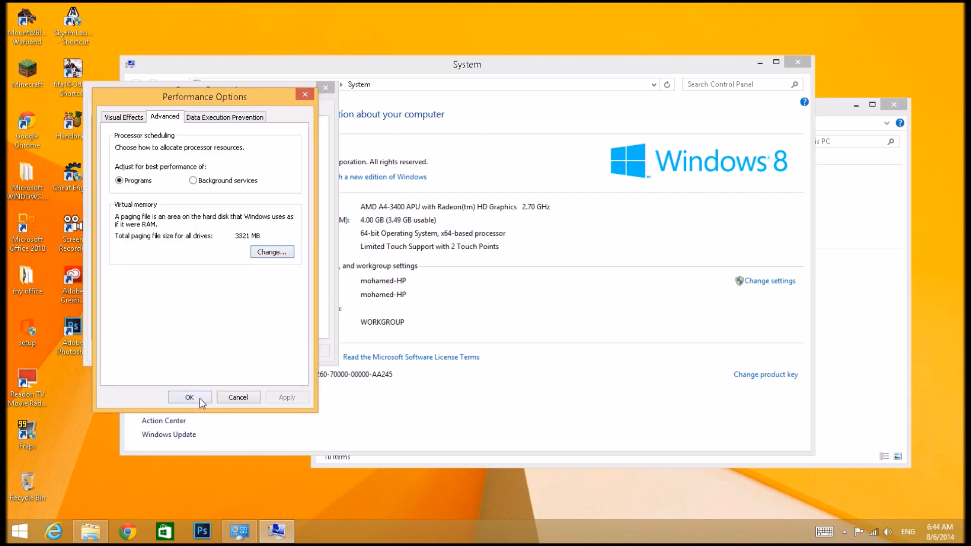
Step: Accept Performance Options and System Properties, then close the System and This PC windows
{"action": "left_click", "coordinate": [189, 397]}
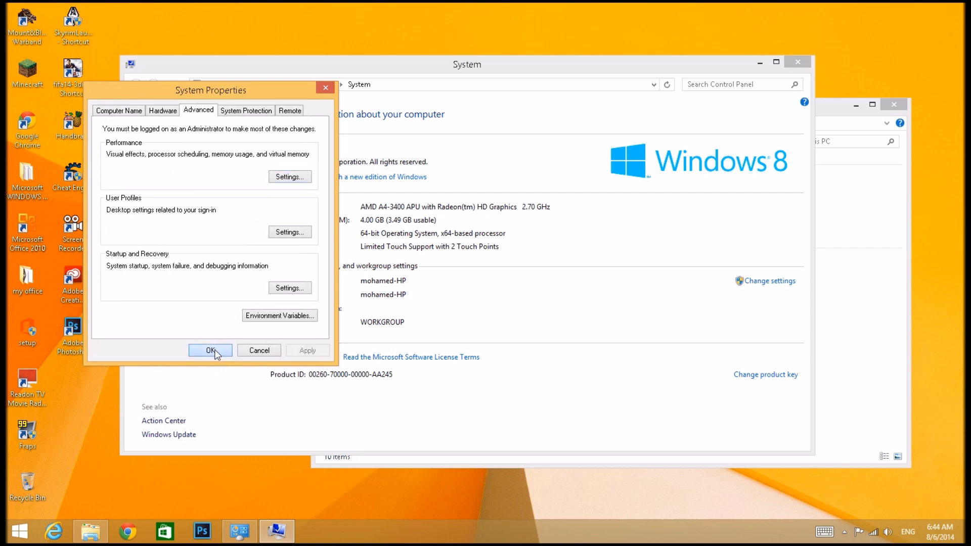
{"action": "left_click", "coordinate": [210, 350]}
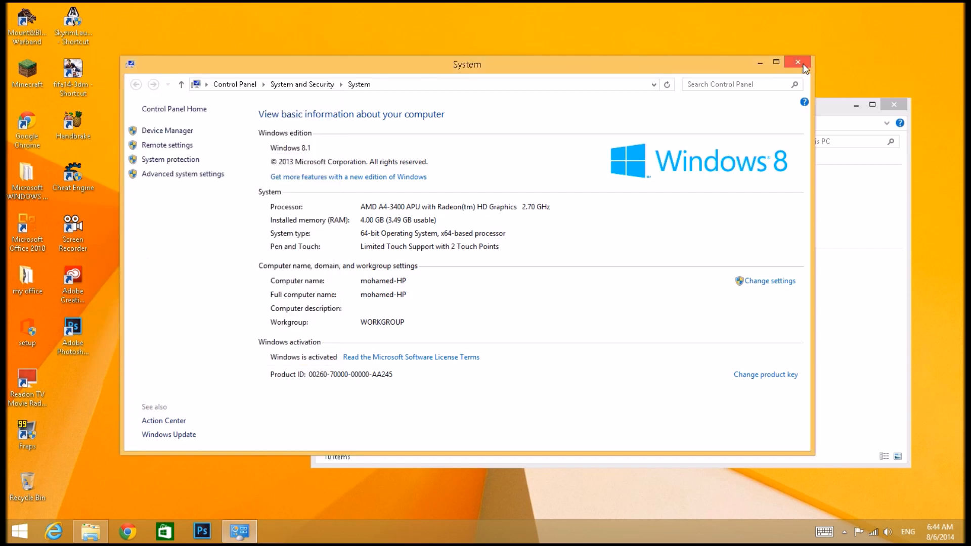
{"action": "left_click", "coordinate": [797, 62]}
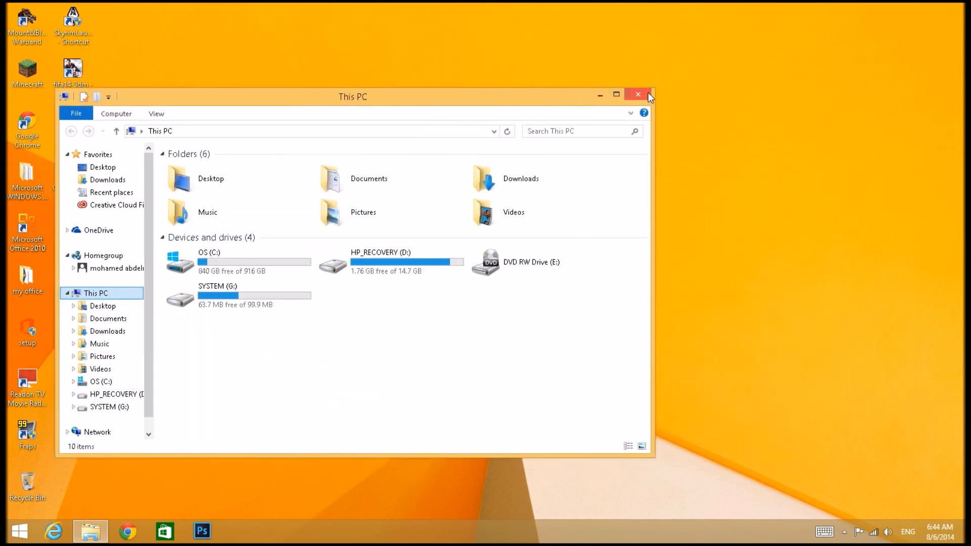
{"action": "left_click", "coordinate": [637, 94]}
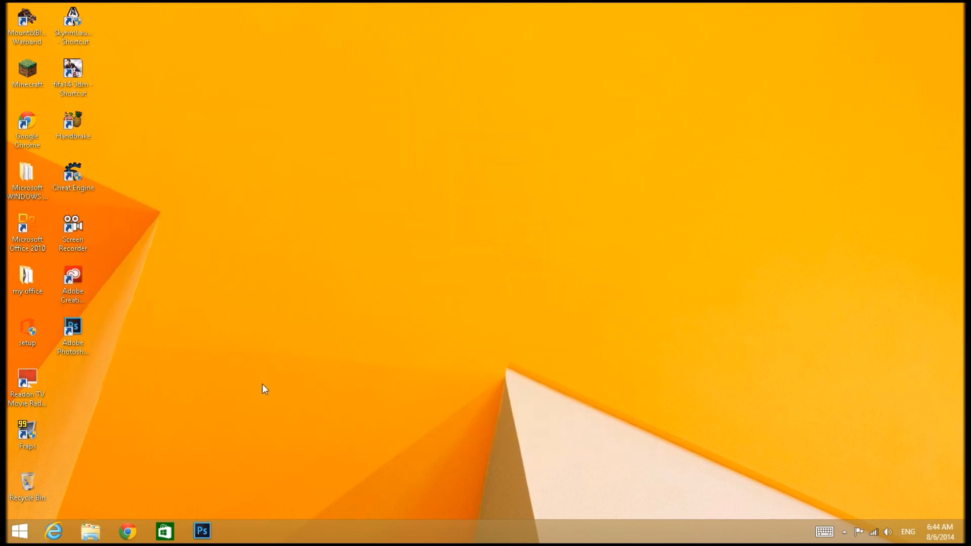
{"action": "mouse_move", "coordinate": [55, 420]}
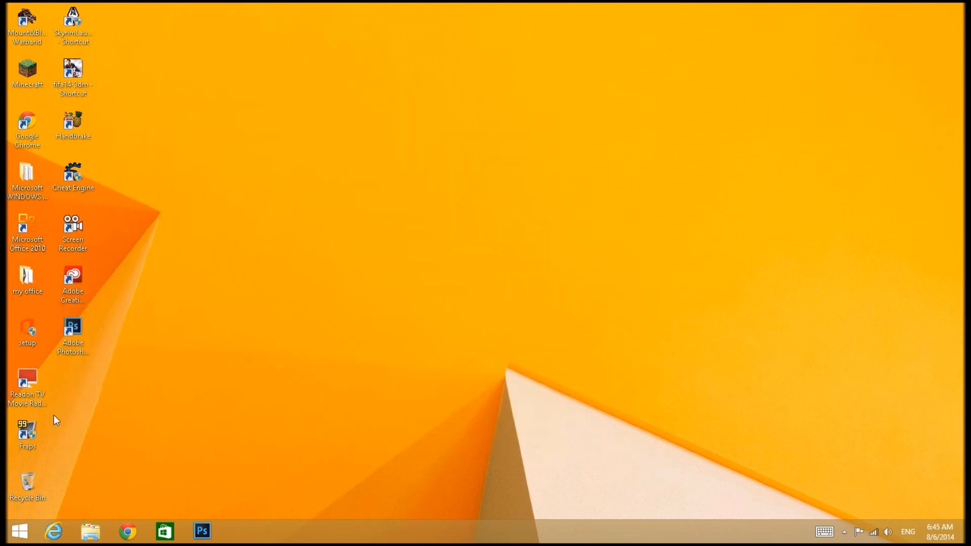
{"action": "mouse_move", "coordinate": [247, 450]}
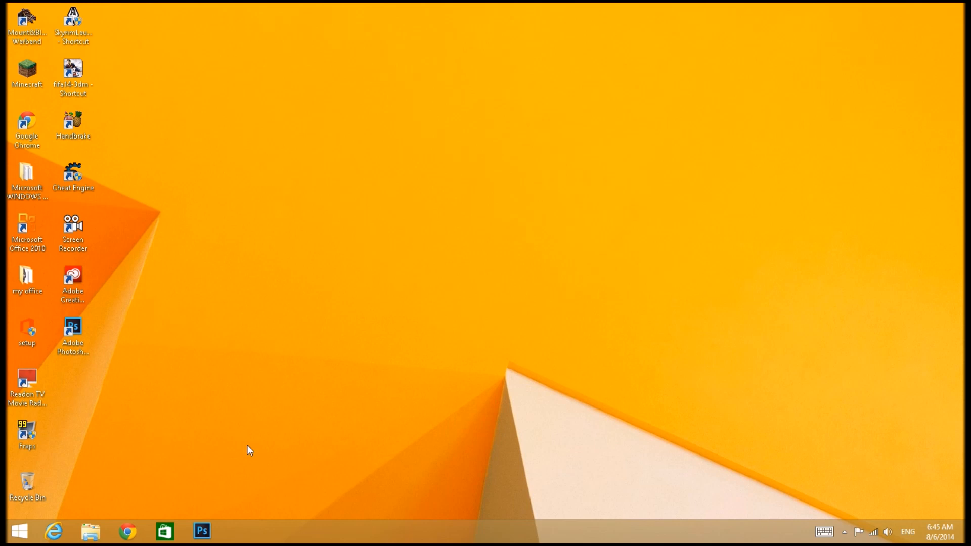
{"action": "mouse_move", "coordinate": [394, 425]}
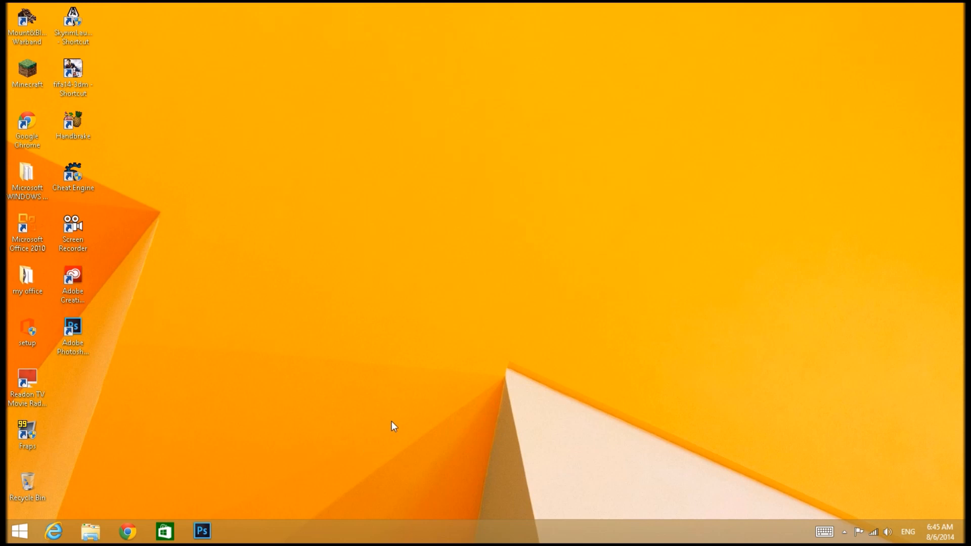